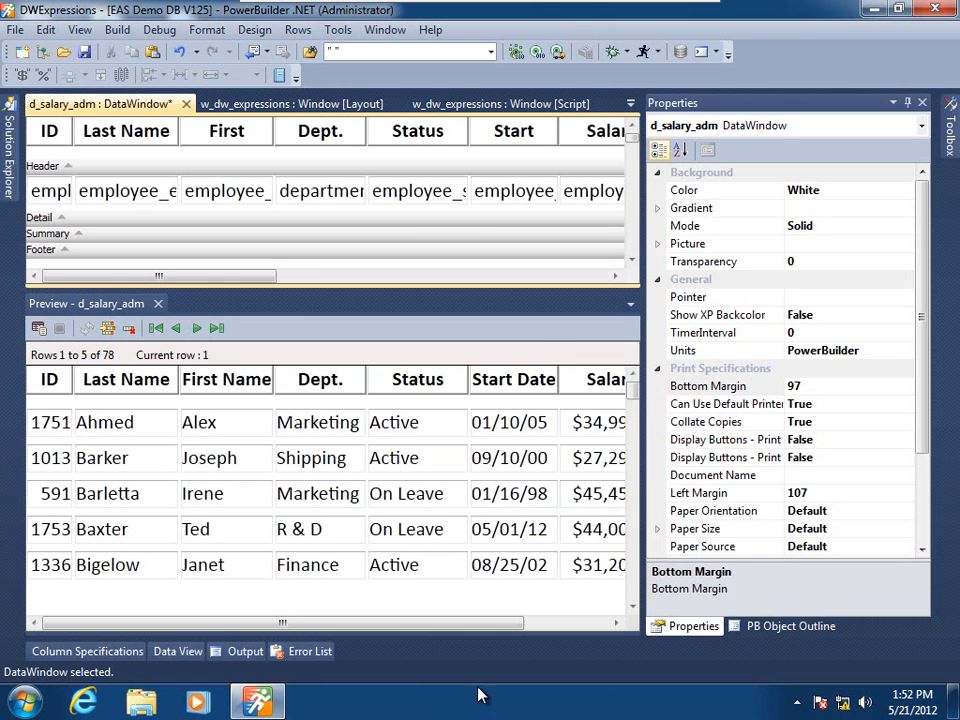
mouse_move(442, 218)
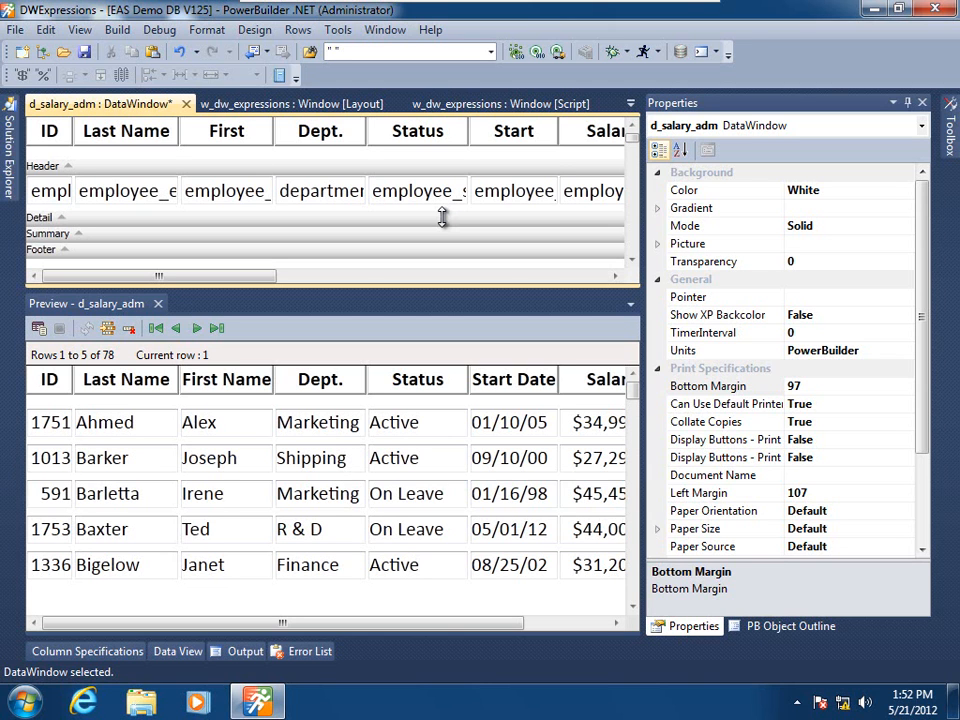
mouse_move(434, 160)
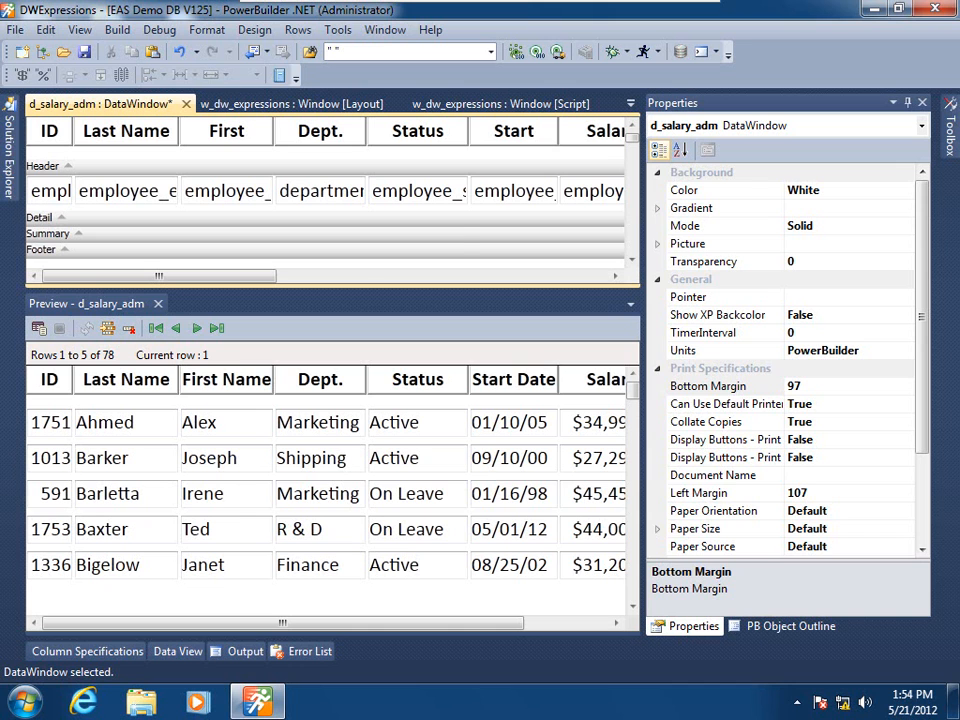
mouse_move(456, 224)
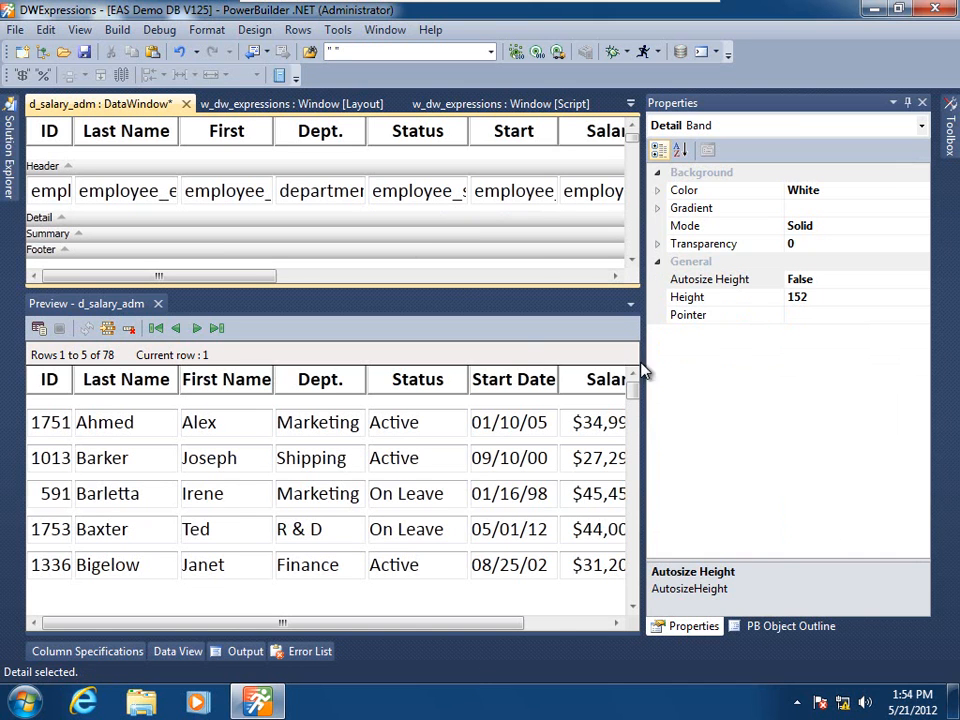
mouse_move(748, 148)
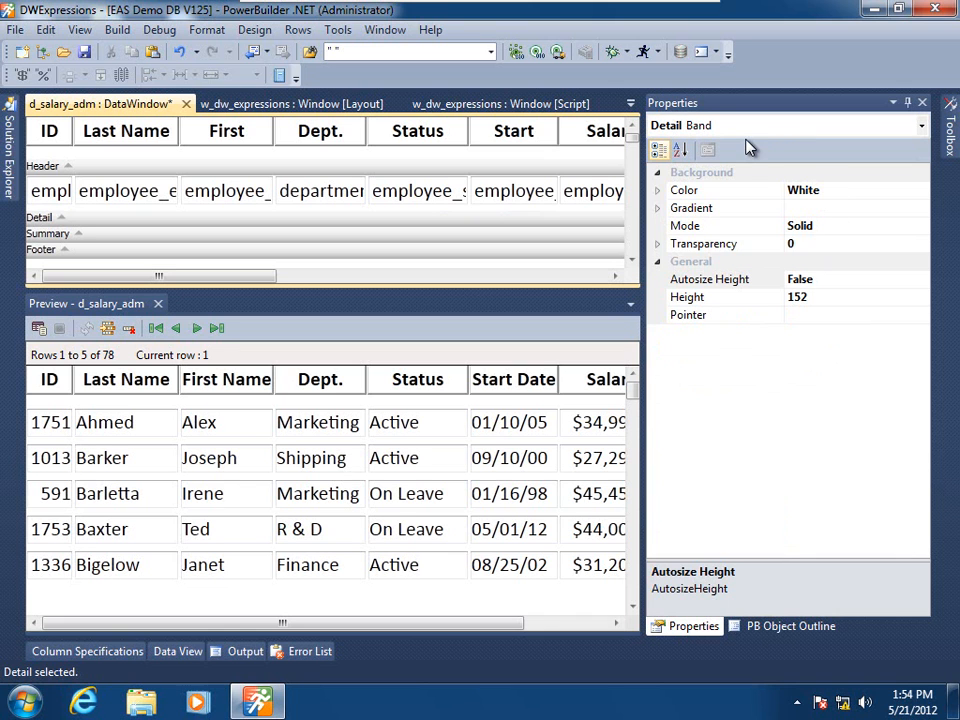
mouse_move(672, 244)
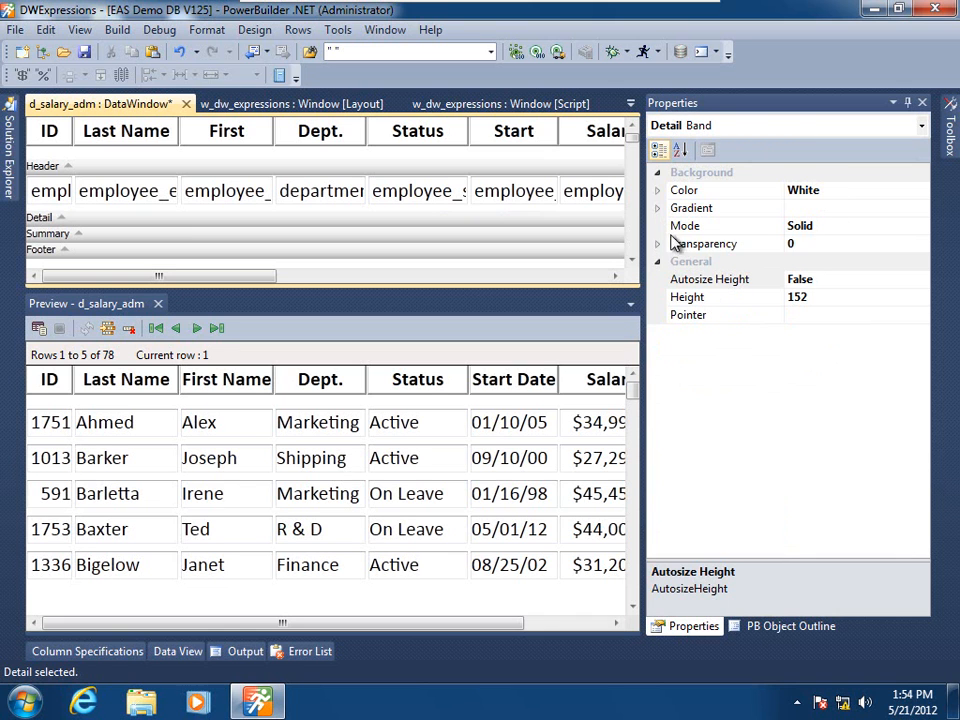
- Expand the Detail band's Color property and select its Expression entry
click(658, 190)
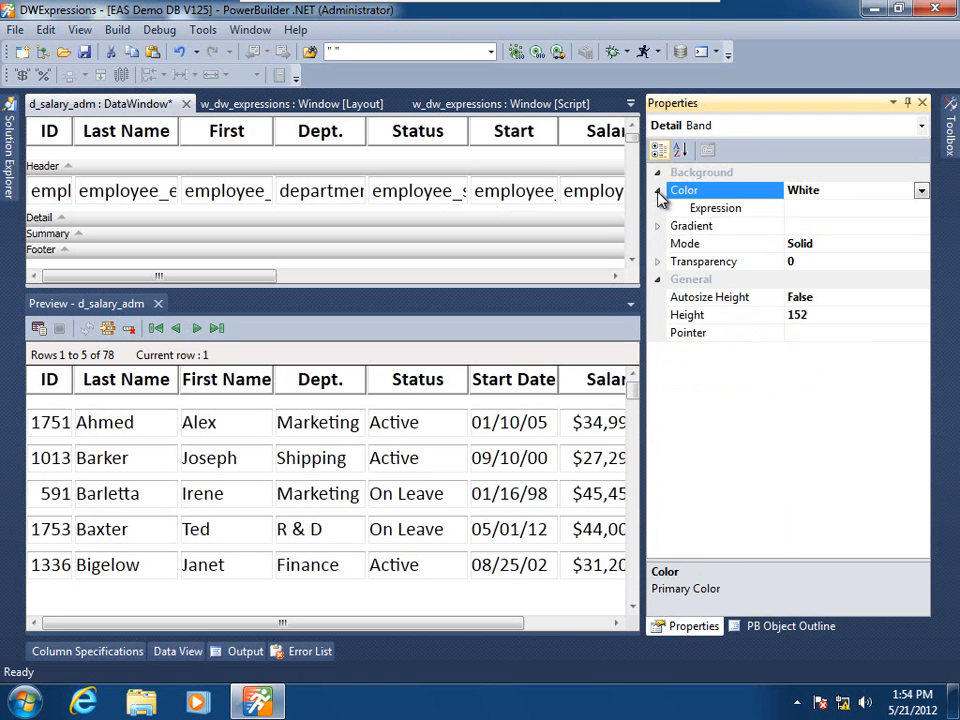
mouse_move(824, 216)
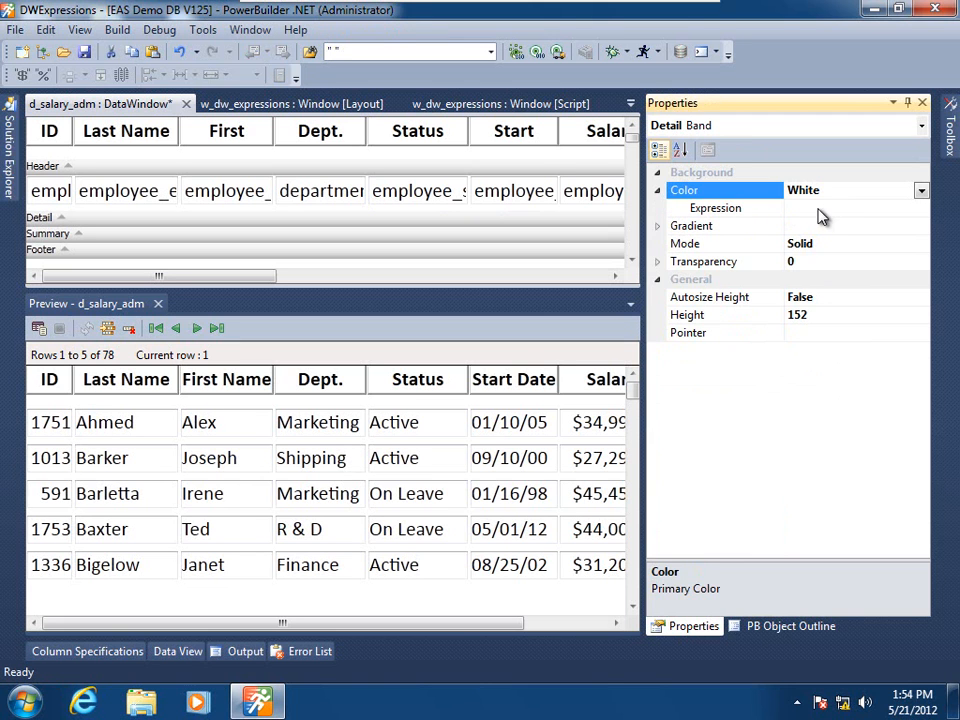
click(716, 208)
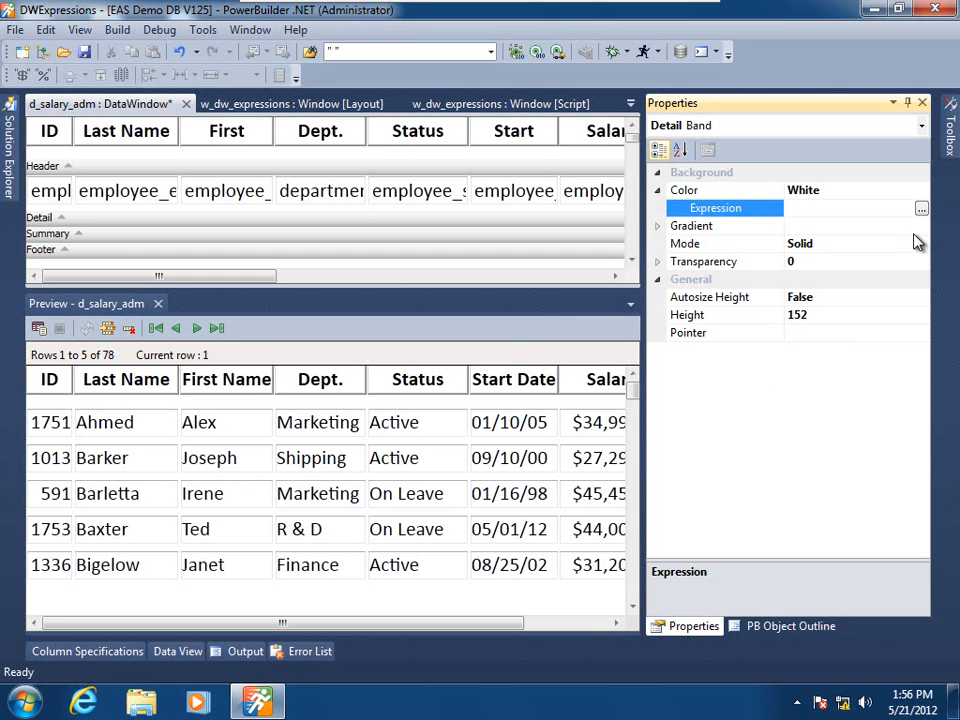
- Bring up the Modify Expression dialog for Detail.COLOR and browse its Functions list
click(920, 208)
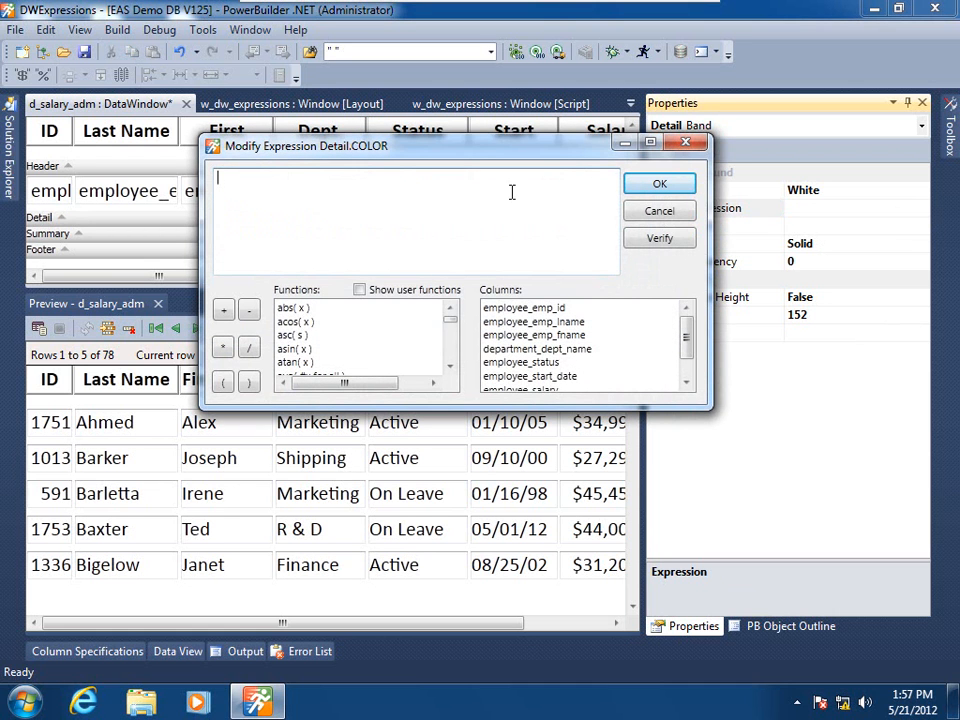
mouse_move(426, 204)
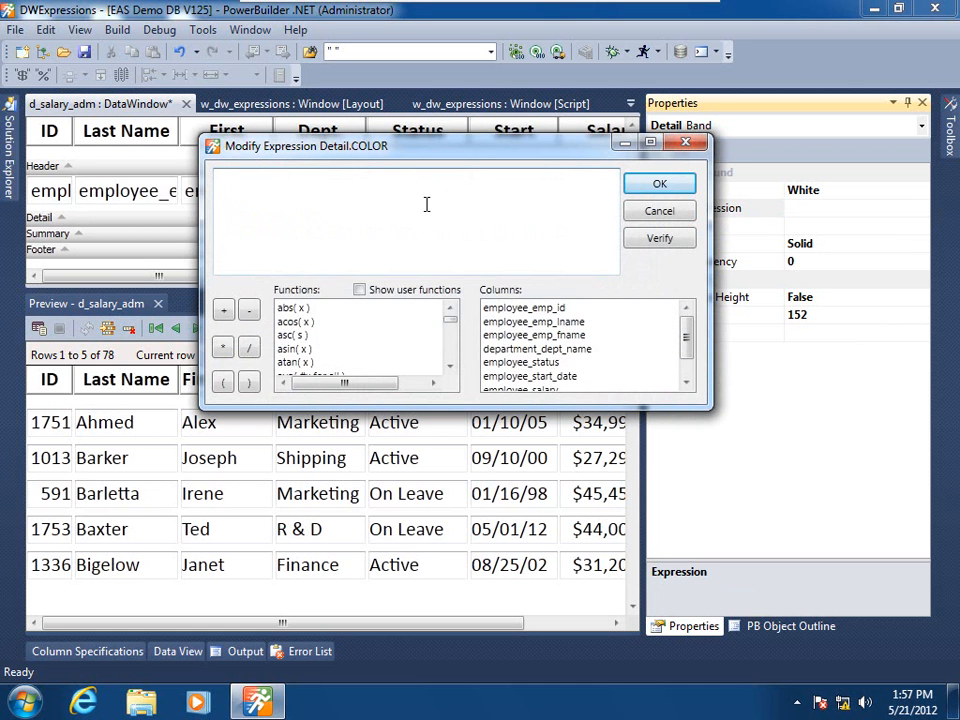
mouse_move(400, 486)
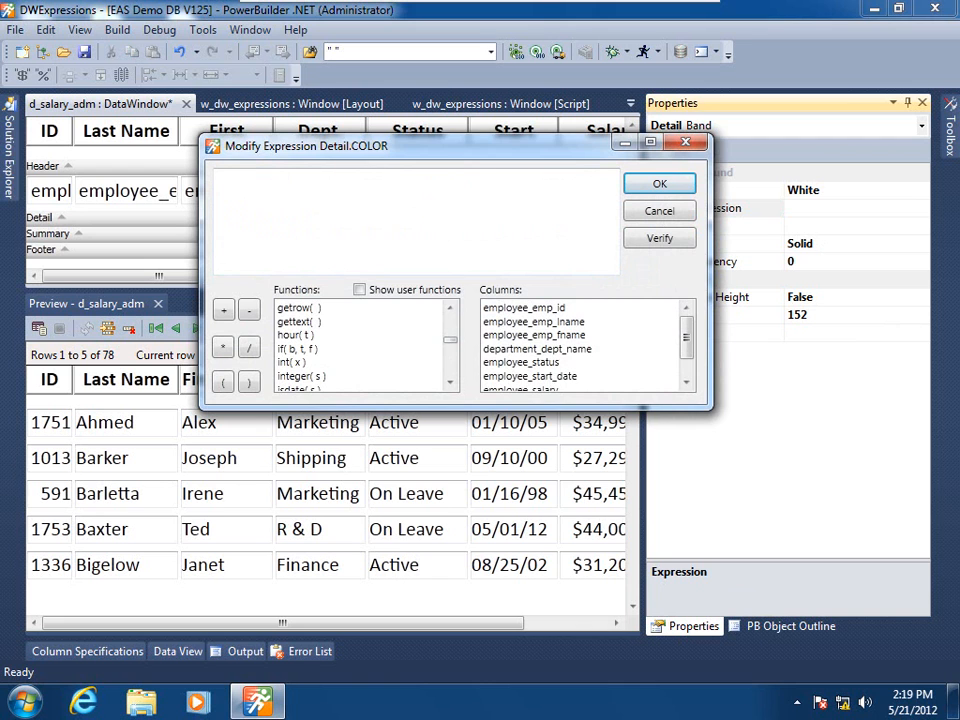
mouse_move(328, 408)
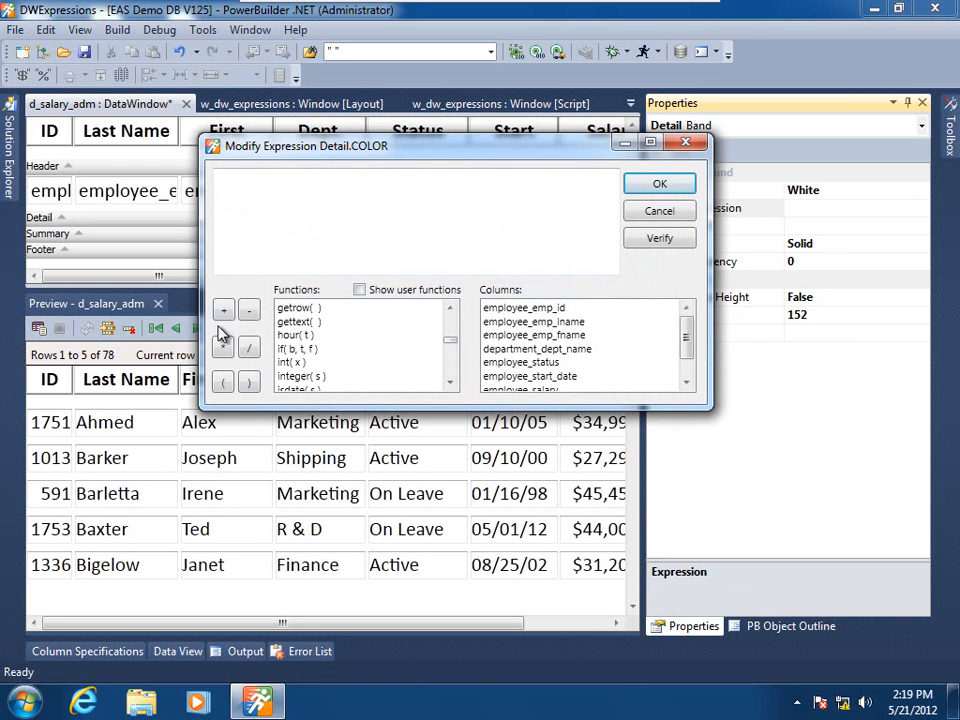
mouse_move(400, 328)
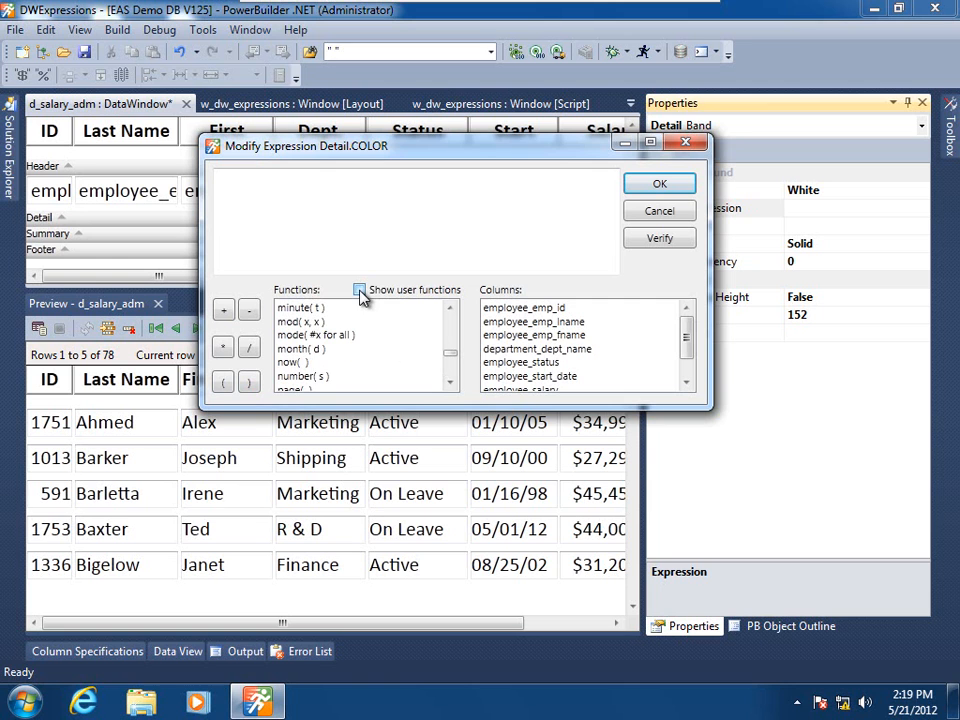
click(360, 290)
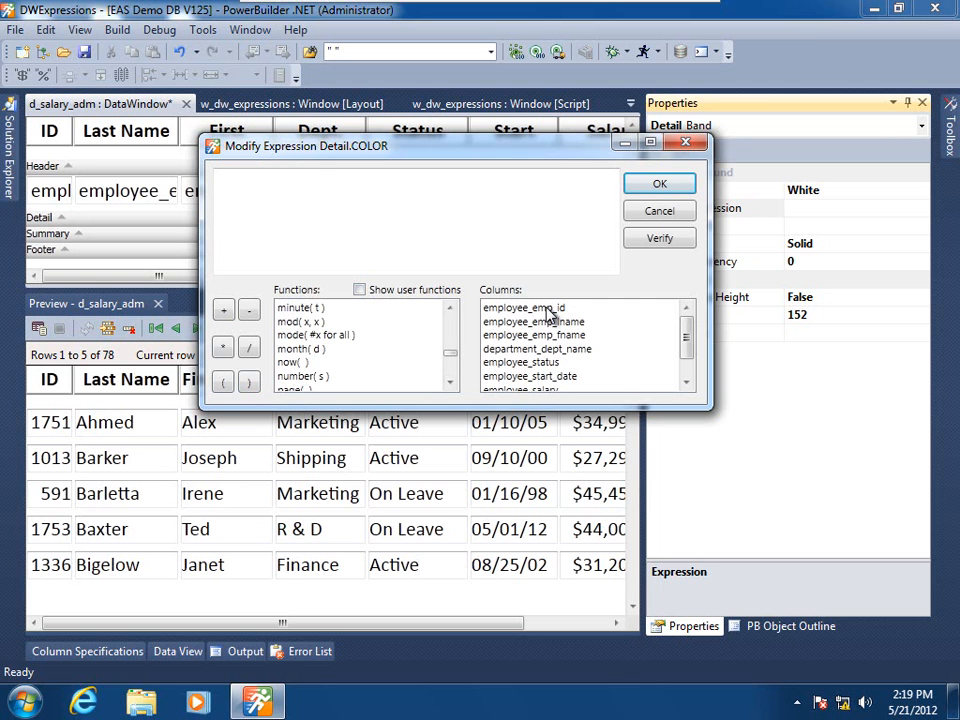
mouse_move(548, 376)
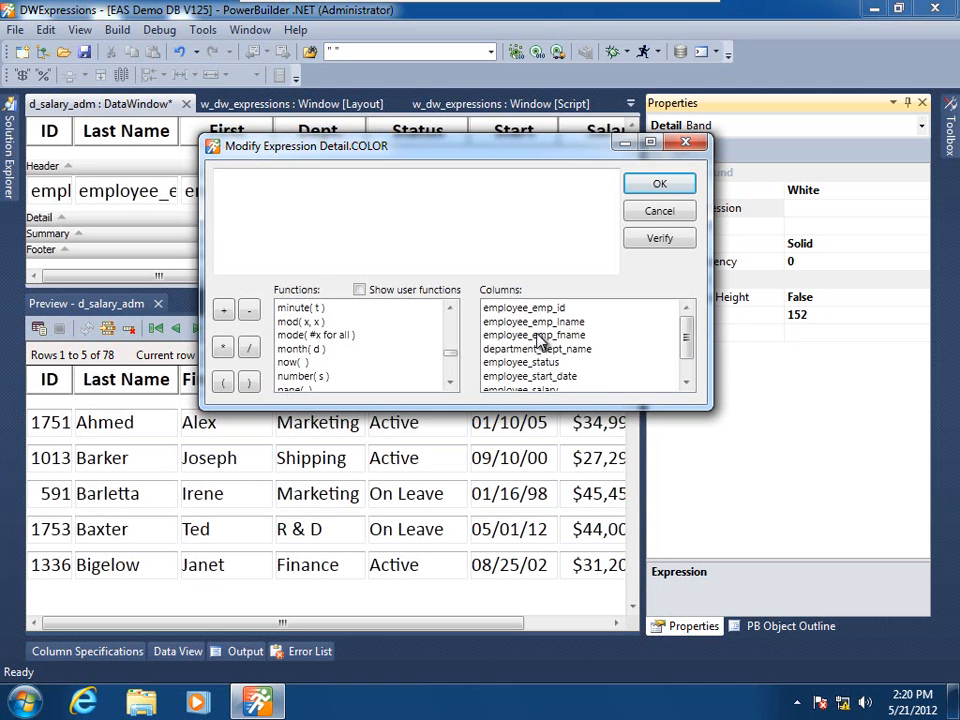
mouse_move(536, 336)
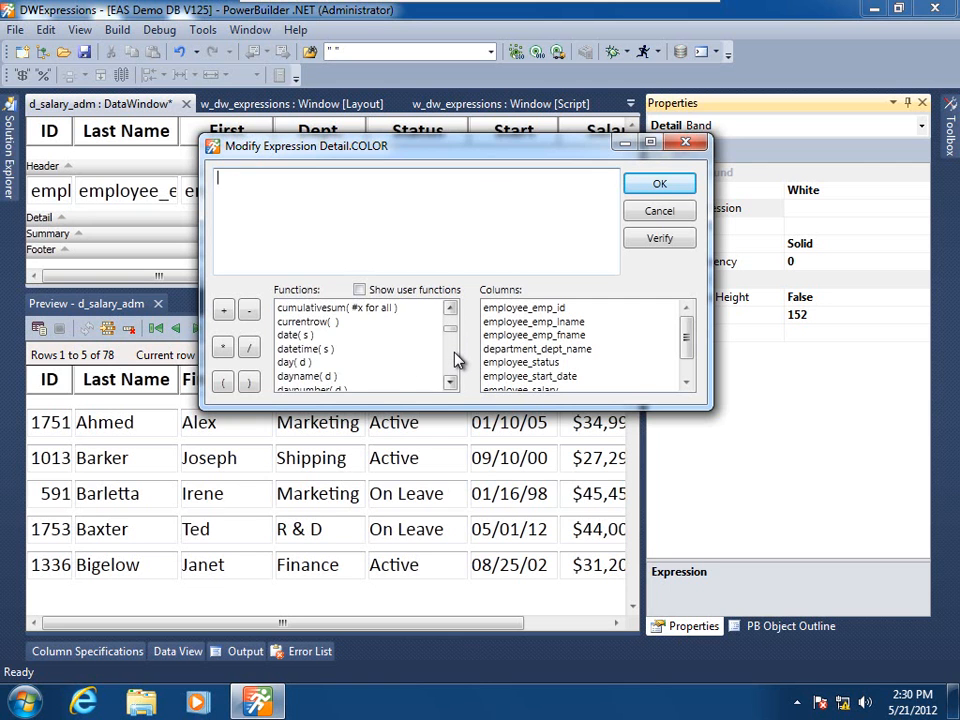
- Build if(mod(getrow(),2)=1, 16777215, 25231232) as the Detail colour expression and verify it
scroll(down, 3)
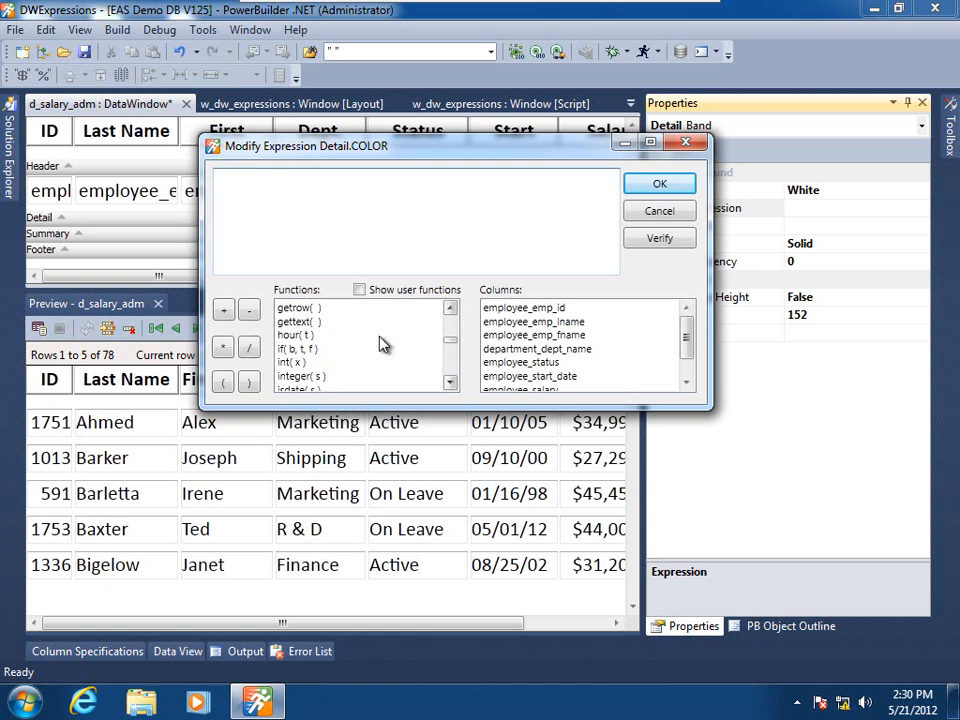
double_click(296, 348)
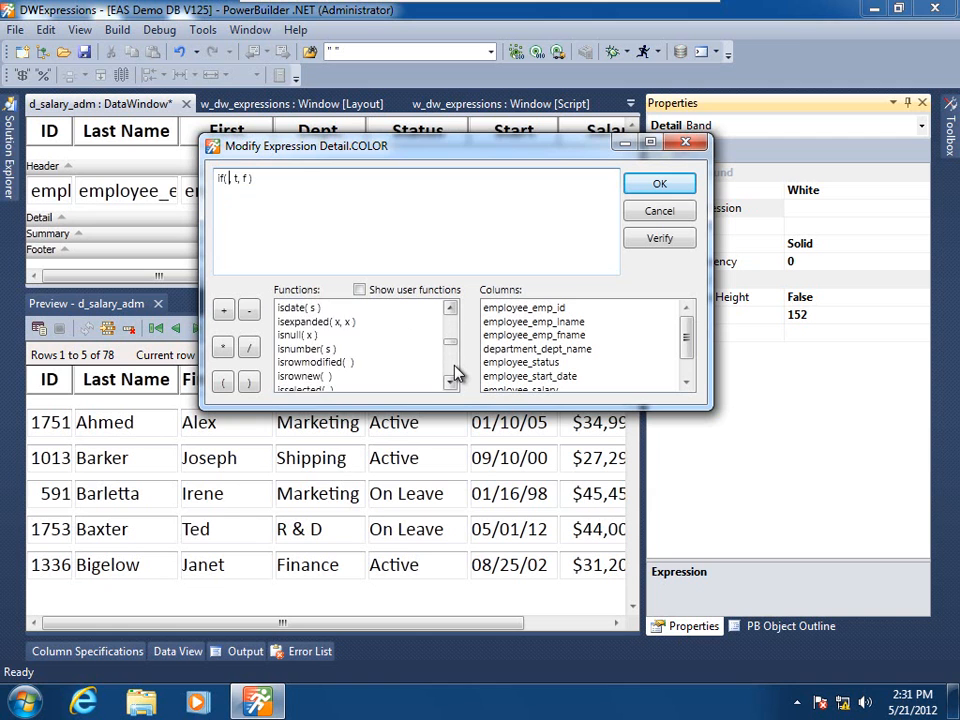
scroll(down, 3)
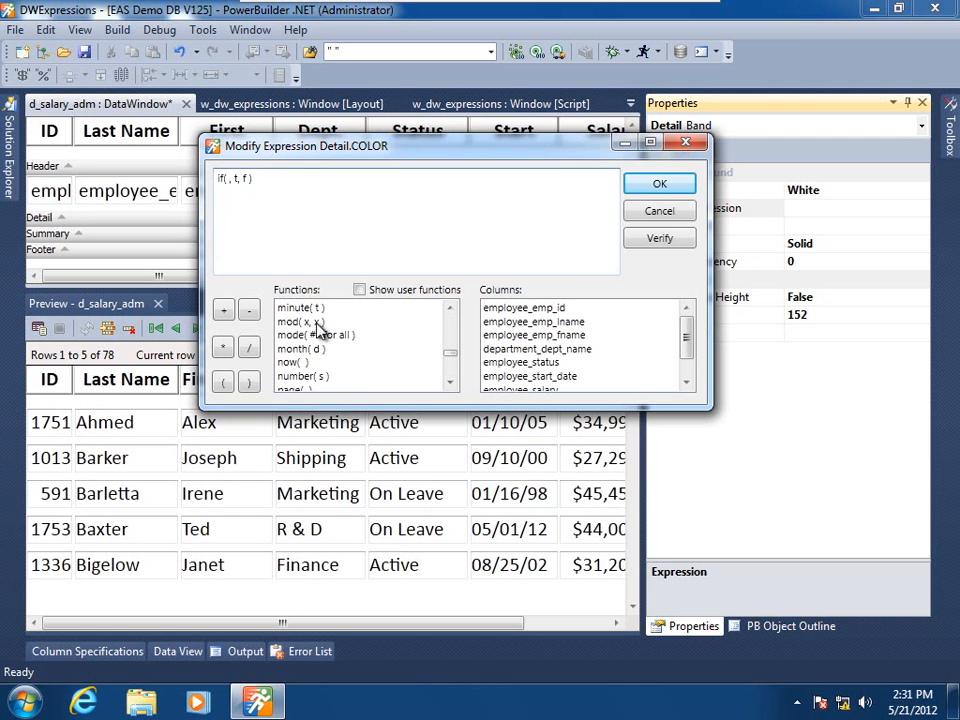
double_click(300, 320)
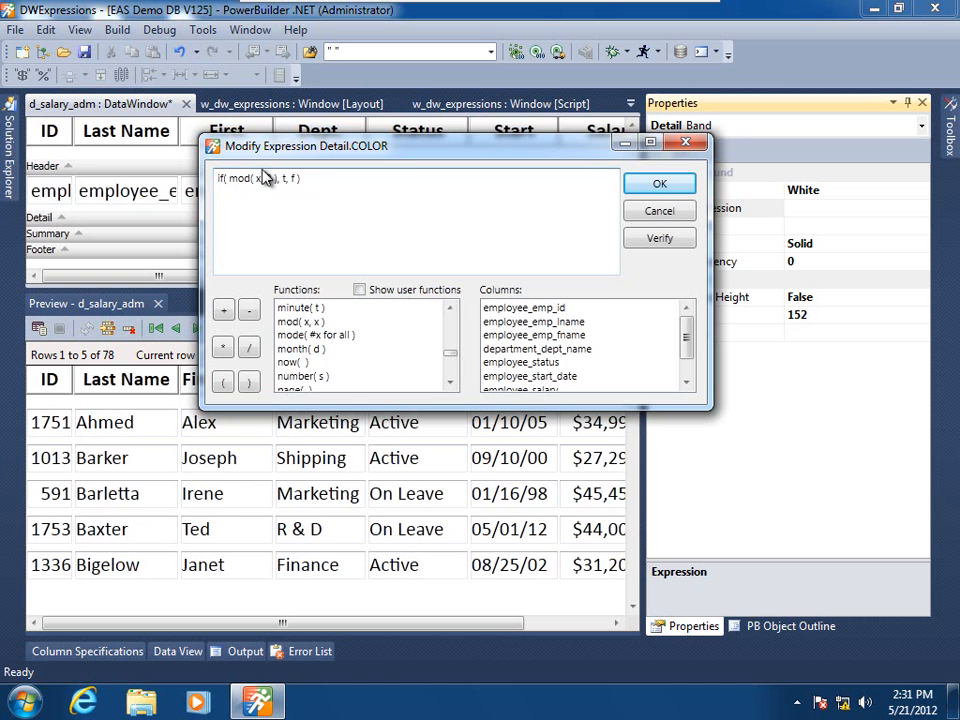
text(2)
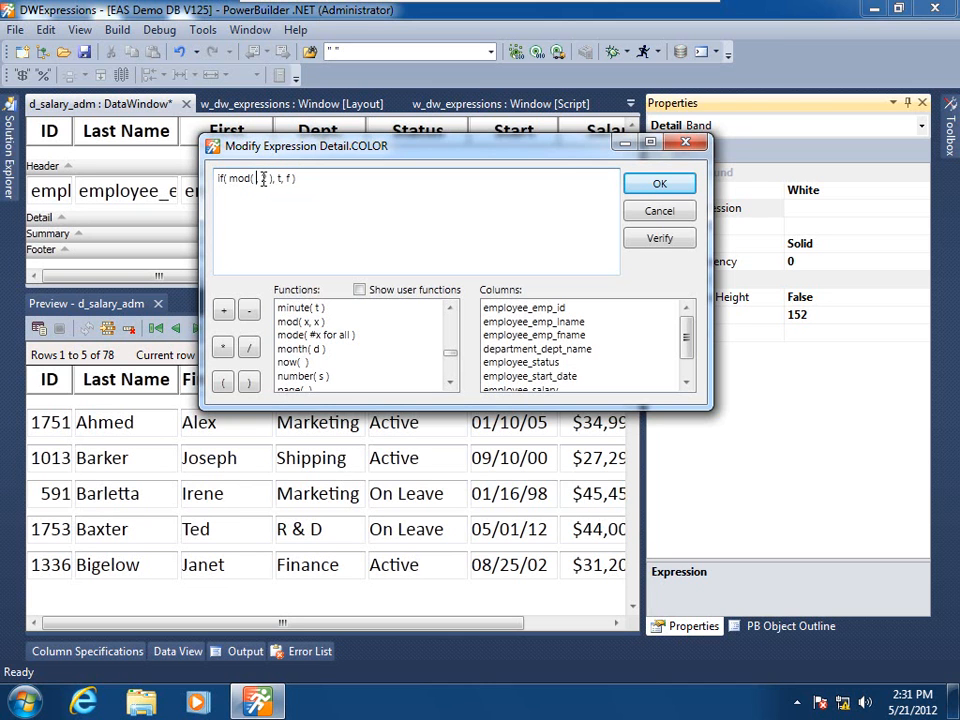
text(2)
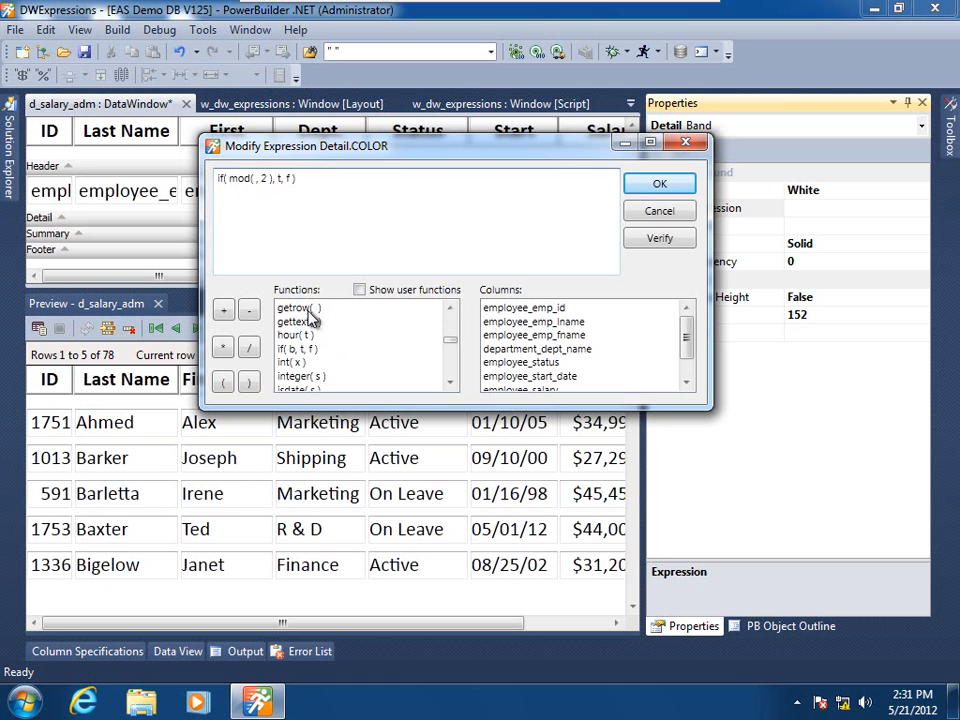
double_click(292, 308)
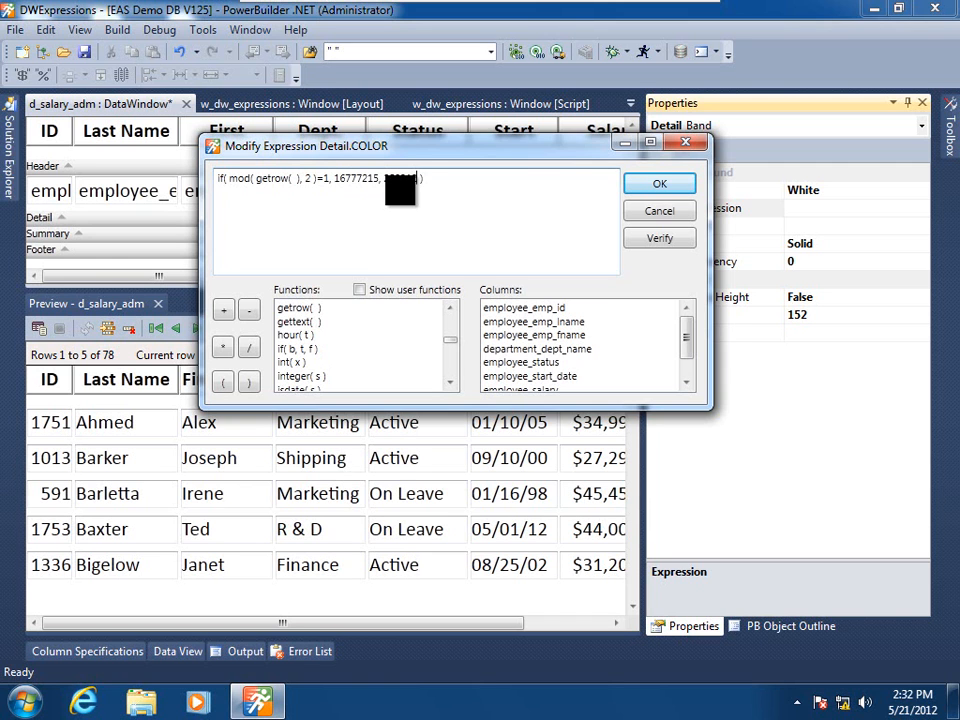
text(25231232)
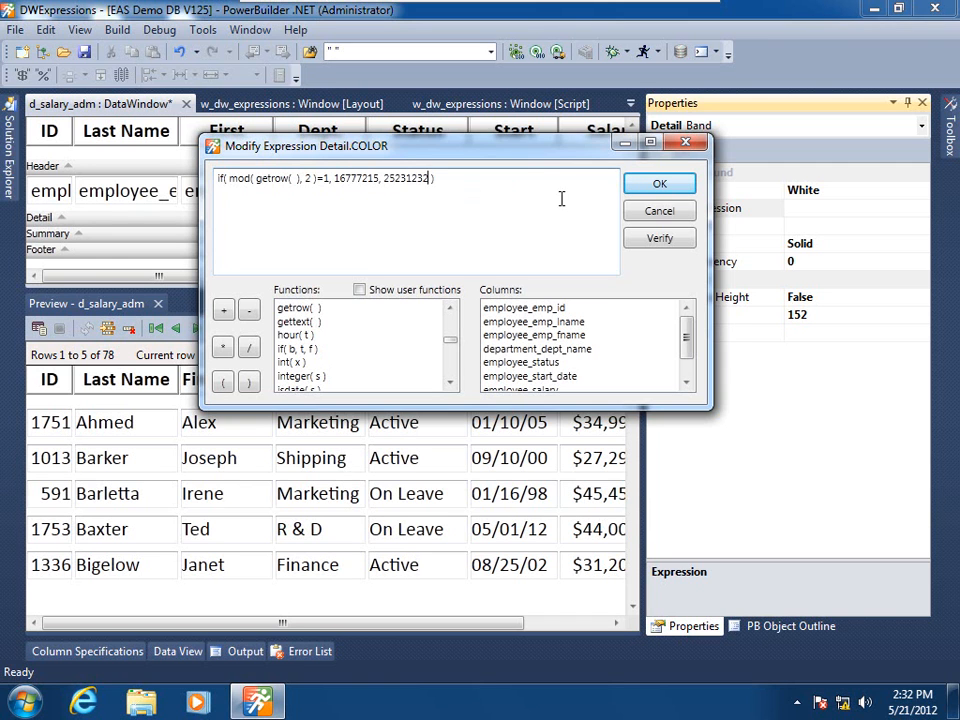
click(660, 238)
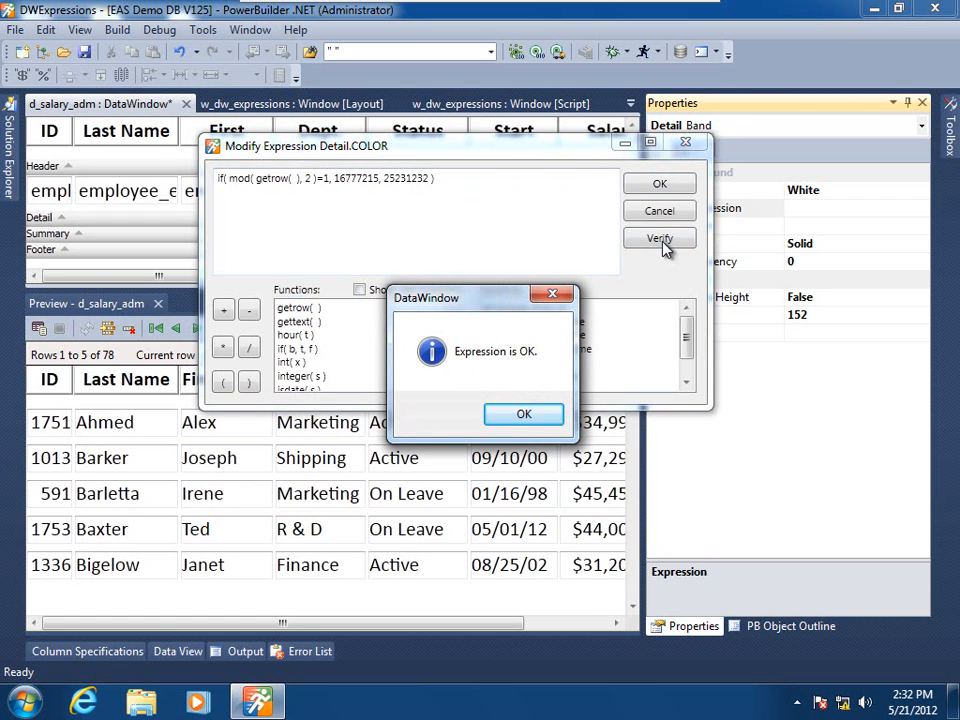
- Dismiss the 'Expression is OK' message and accept the alternating row colour expression
click(524, 414)
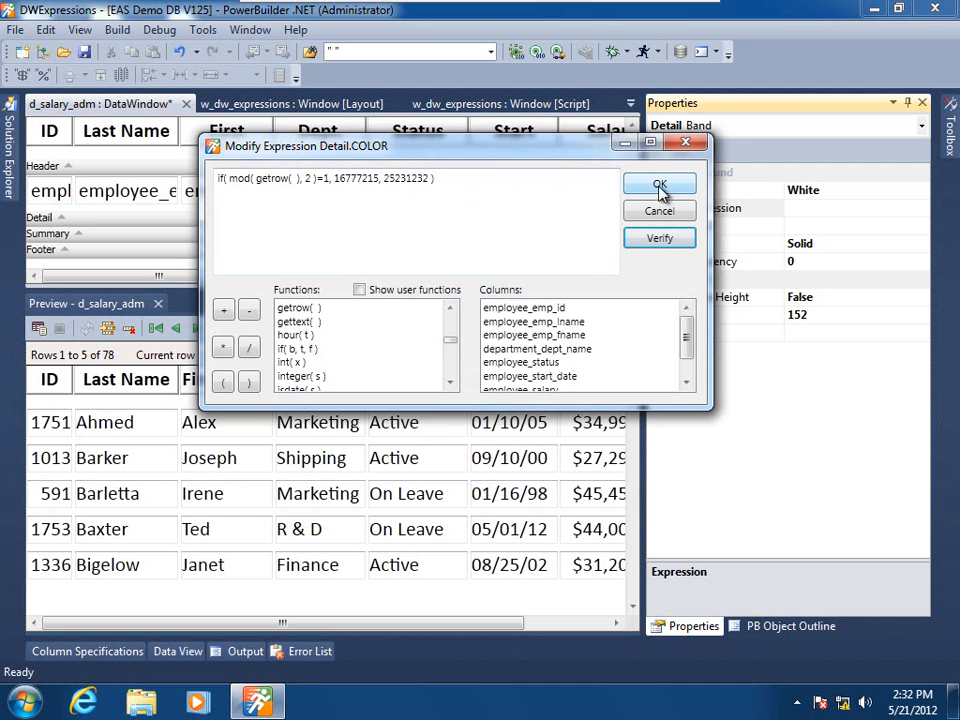
click(660, 184)
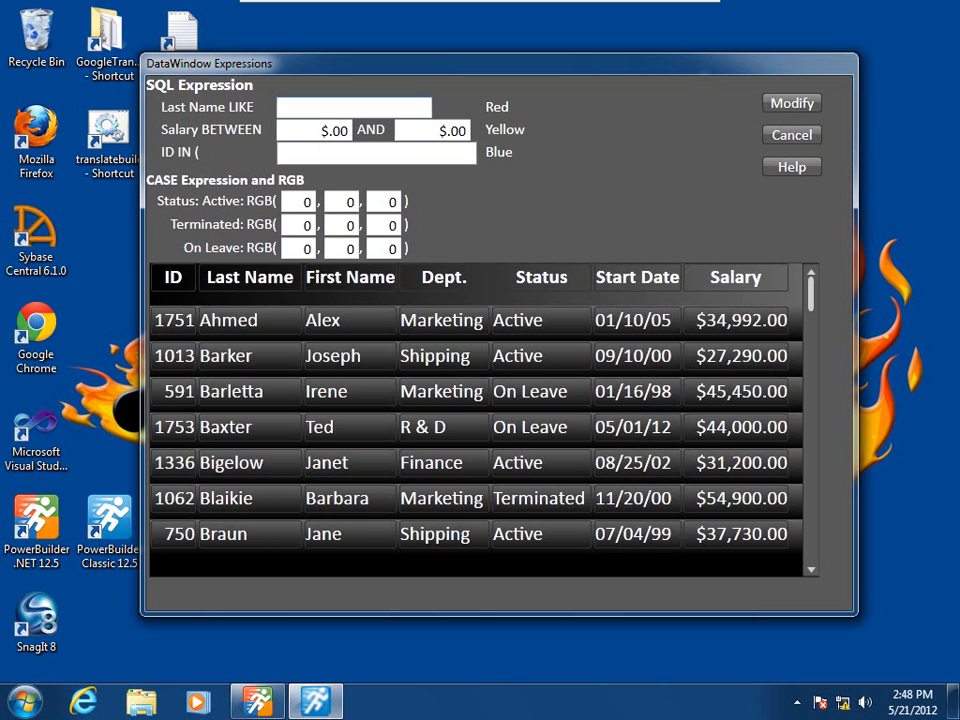
- Enter filters: last name LIKE Ba%, salary between $30,000 and $40,000, IDs in 1753,1336
click(352, 106)
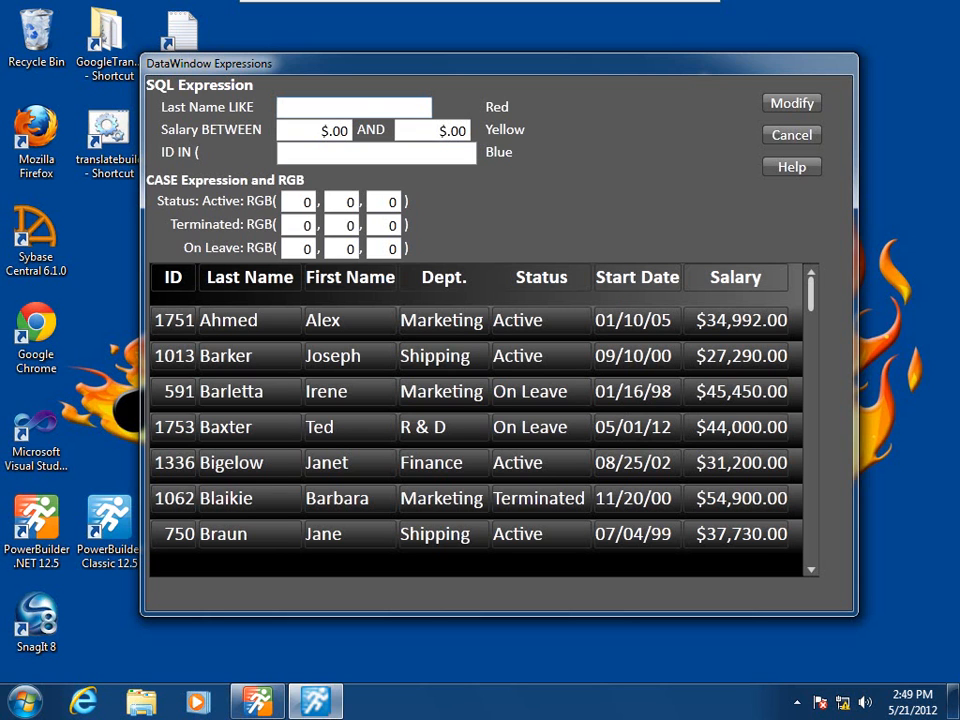
mouse_move(476, 708)
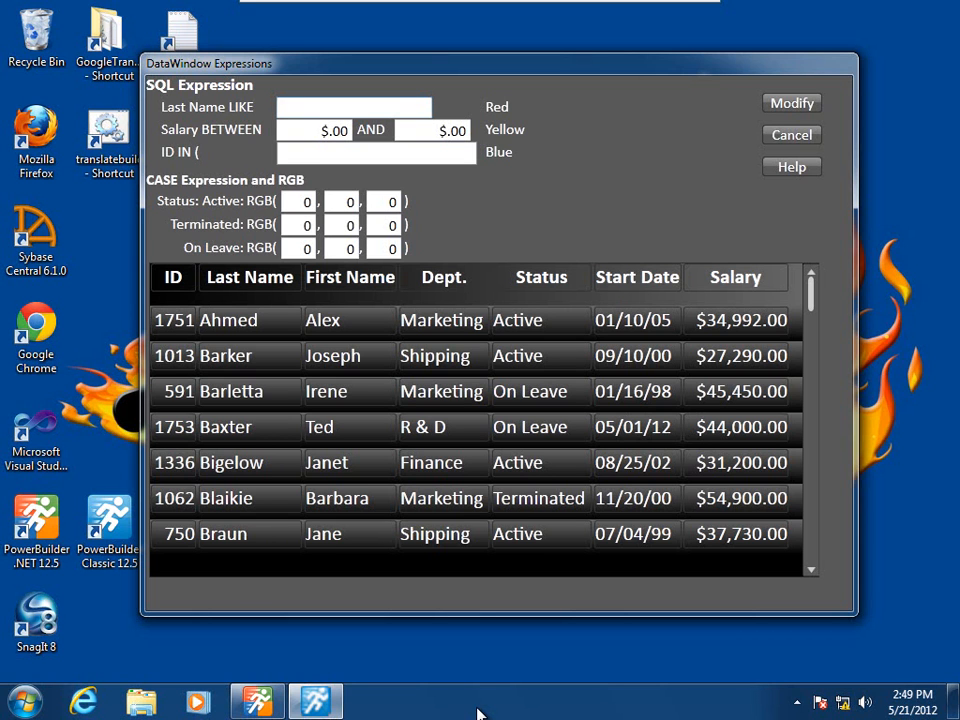
click(352, 108)
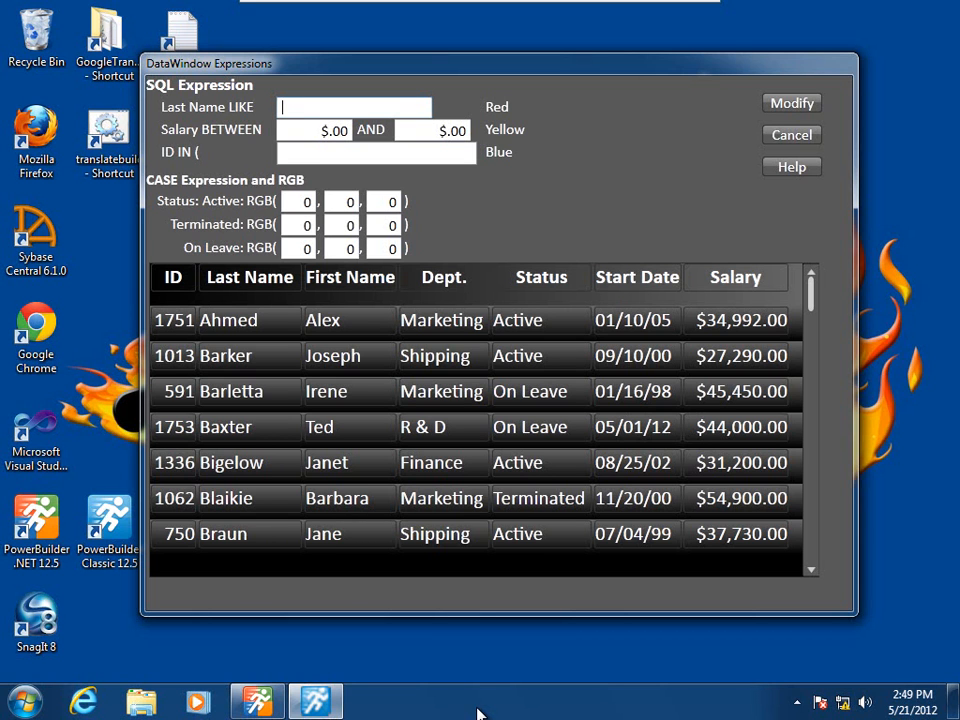
text(Ba%)
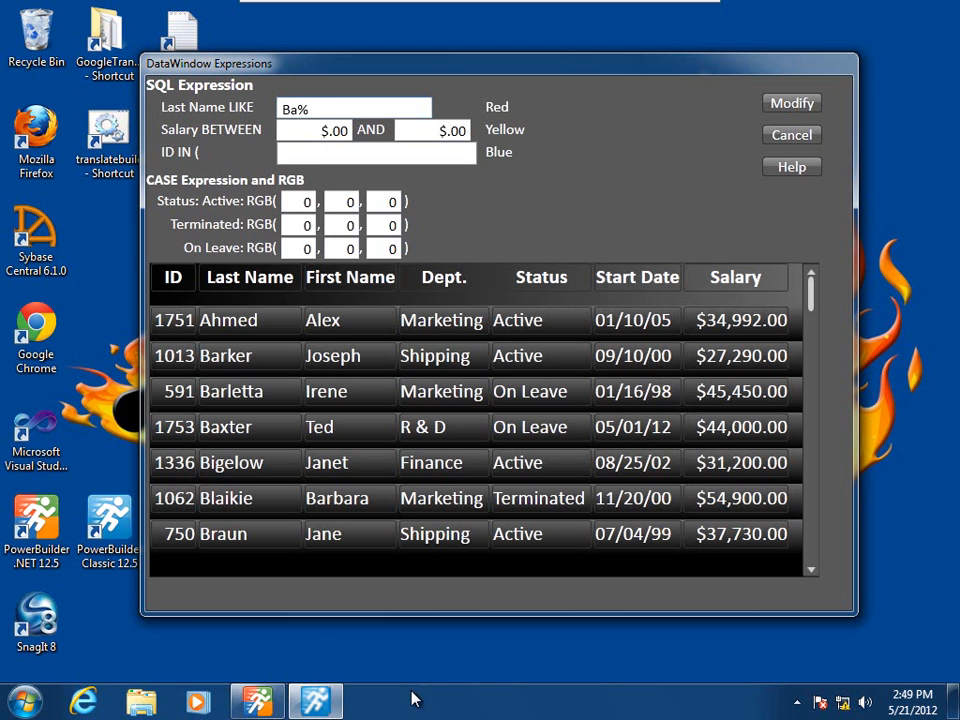
click(310, 130)
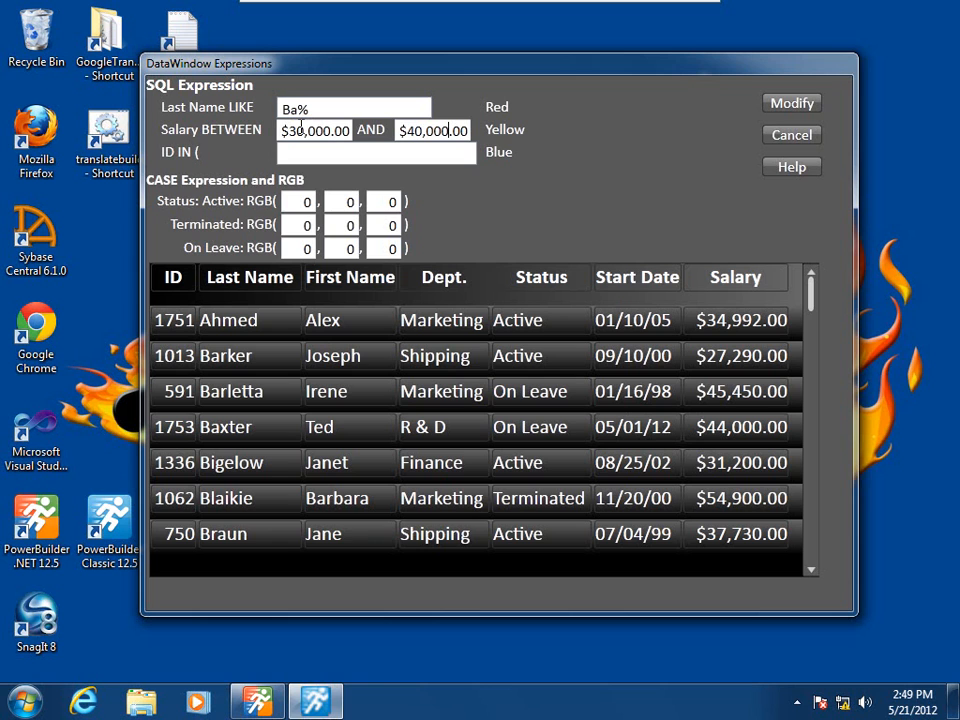
click(376, 152)
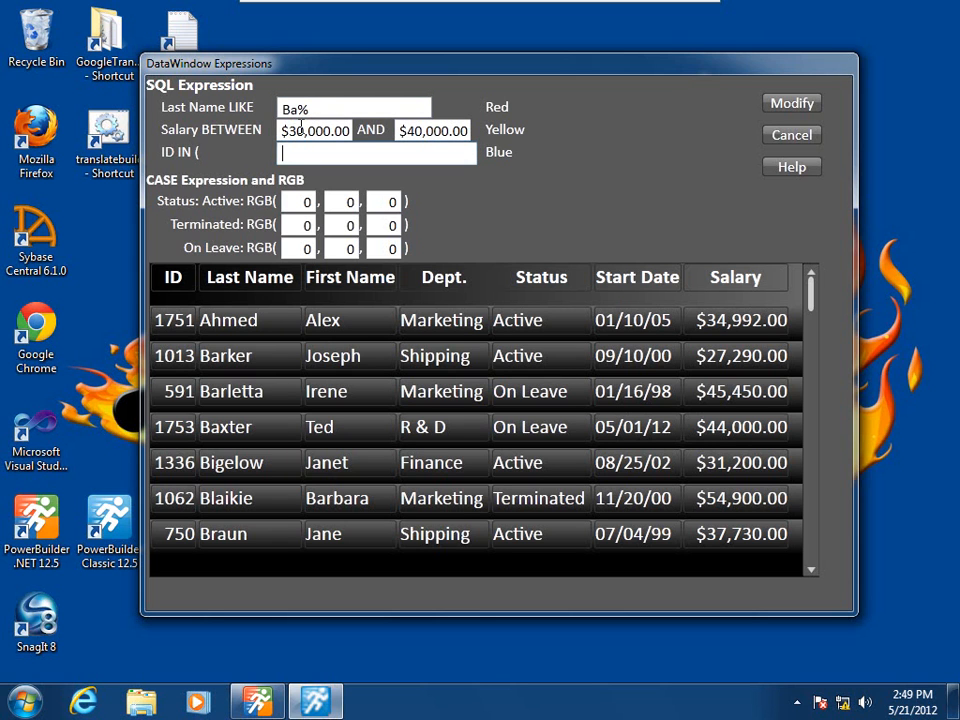
text(1753)
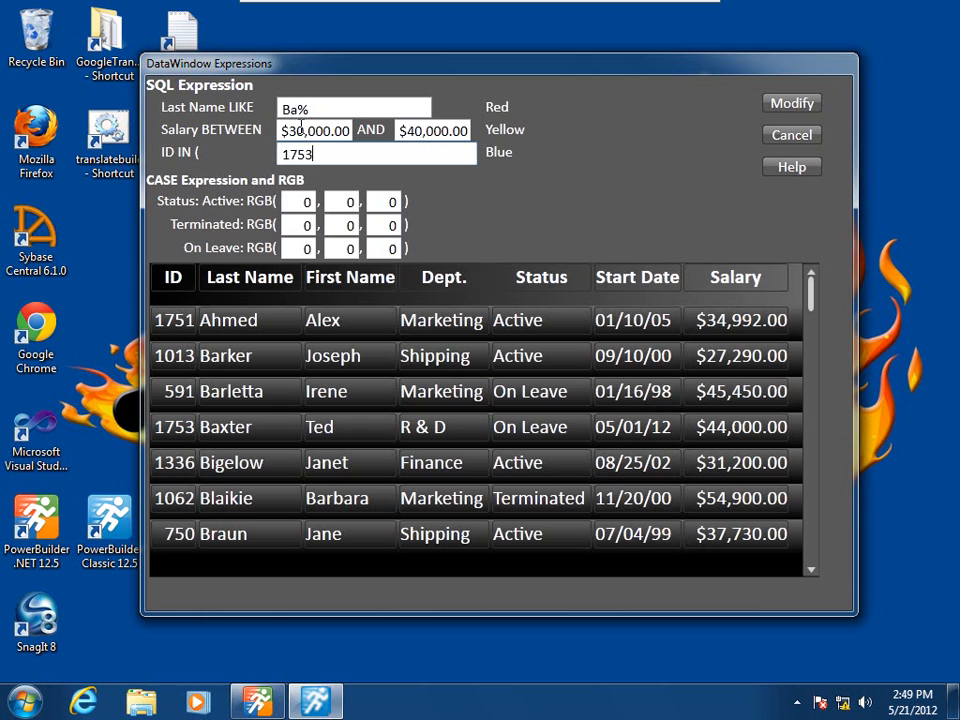
text(,)
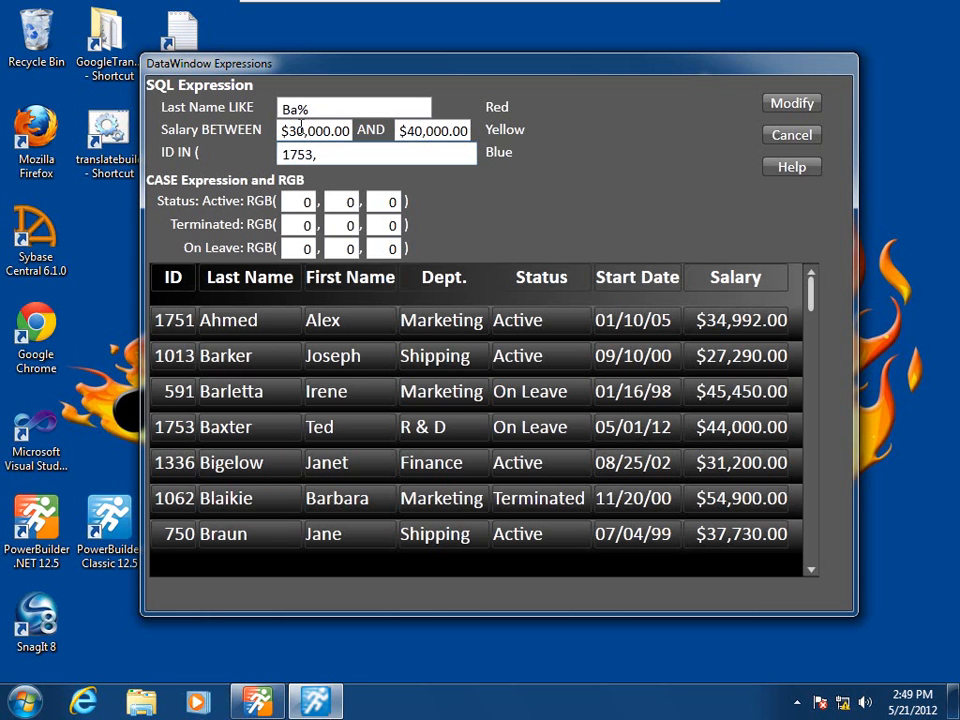
text(1336)
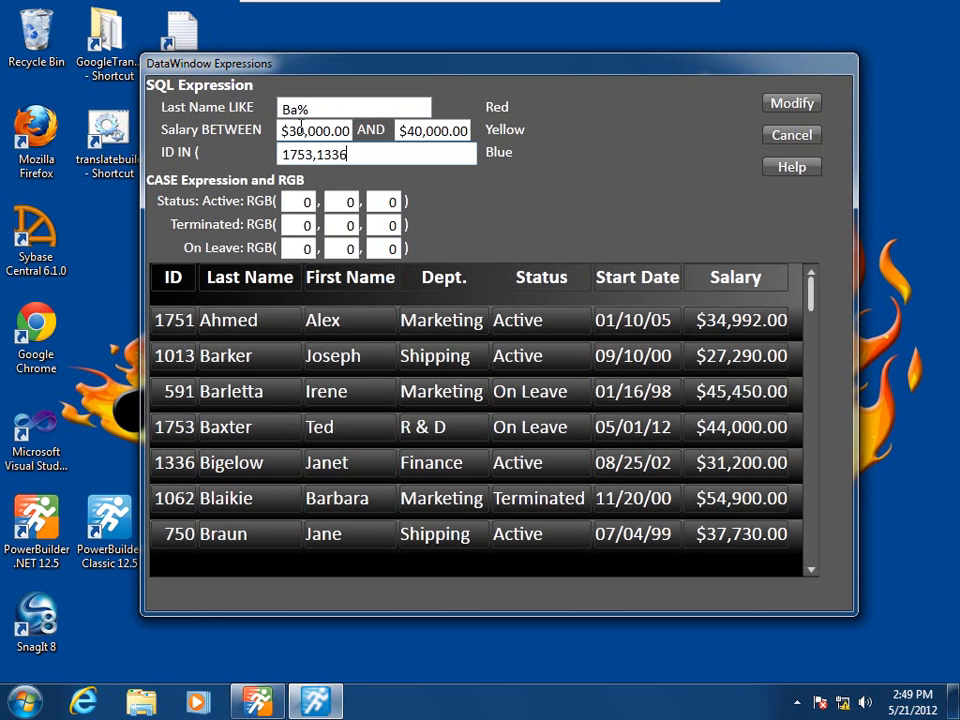
mouse_move(502, 190)
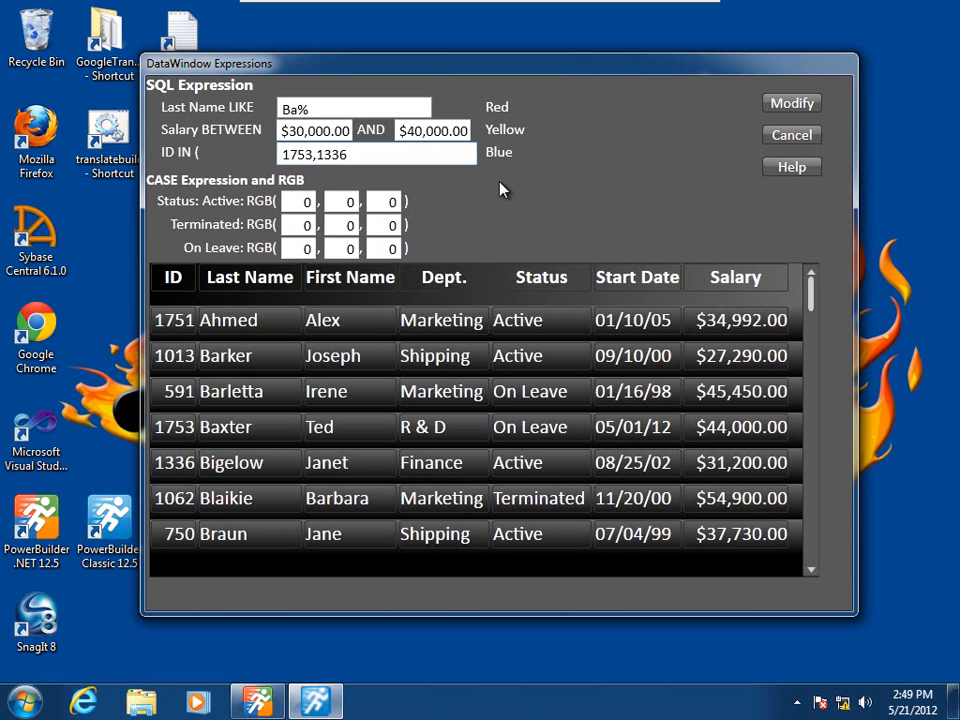
mouse_move(466, 192)
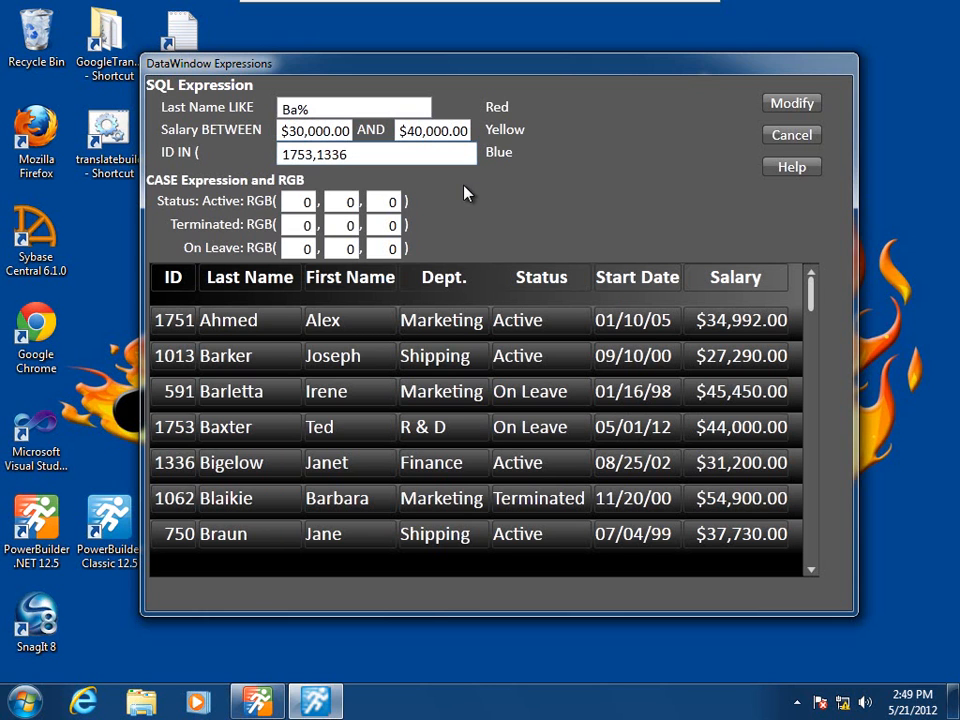
mouse_move(506, 200)
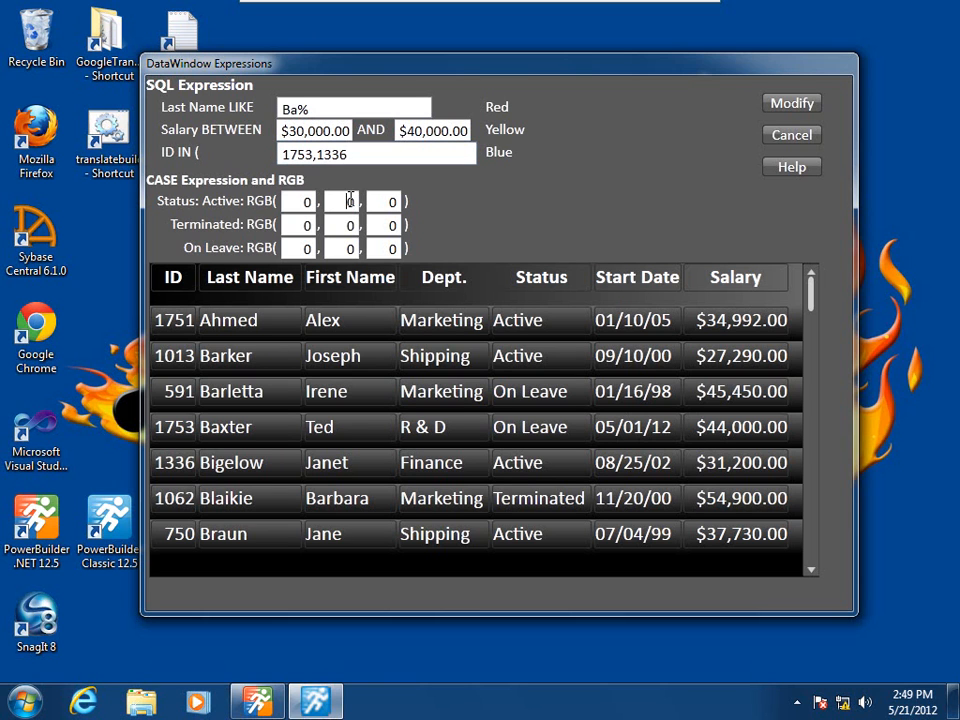
- Enter 255 RGB values for the Active, Terminated and On Leave status colours and apply with Modify
text(255)
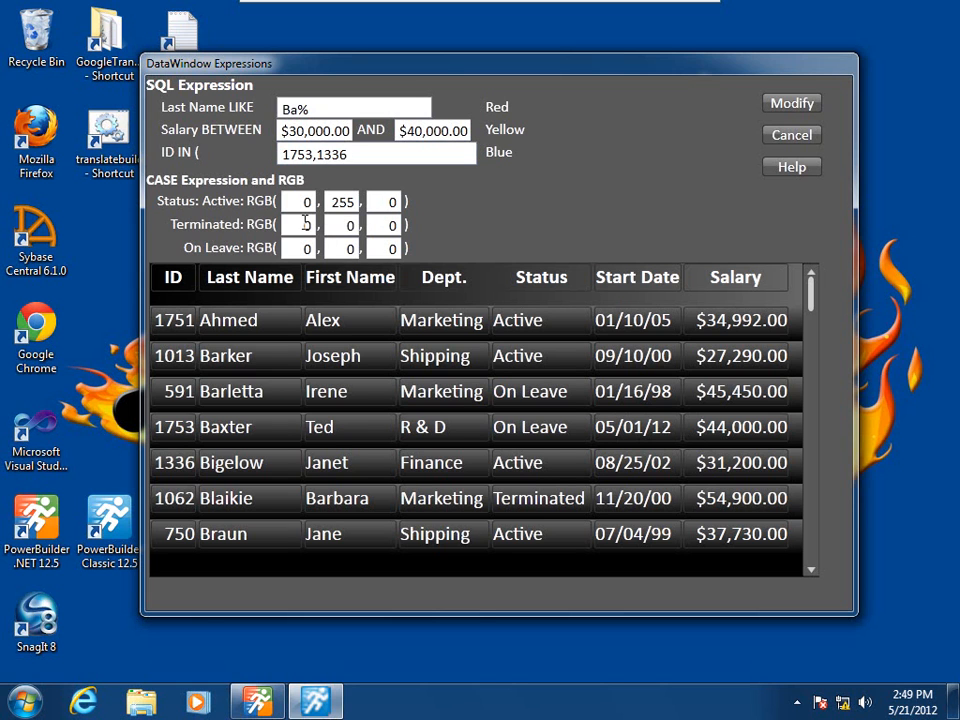
text(255)
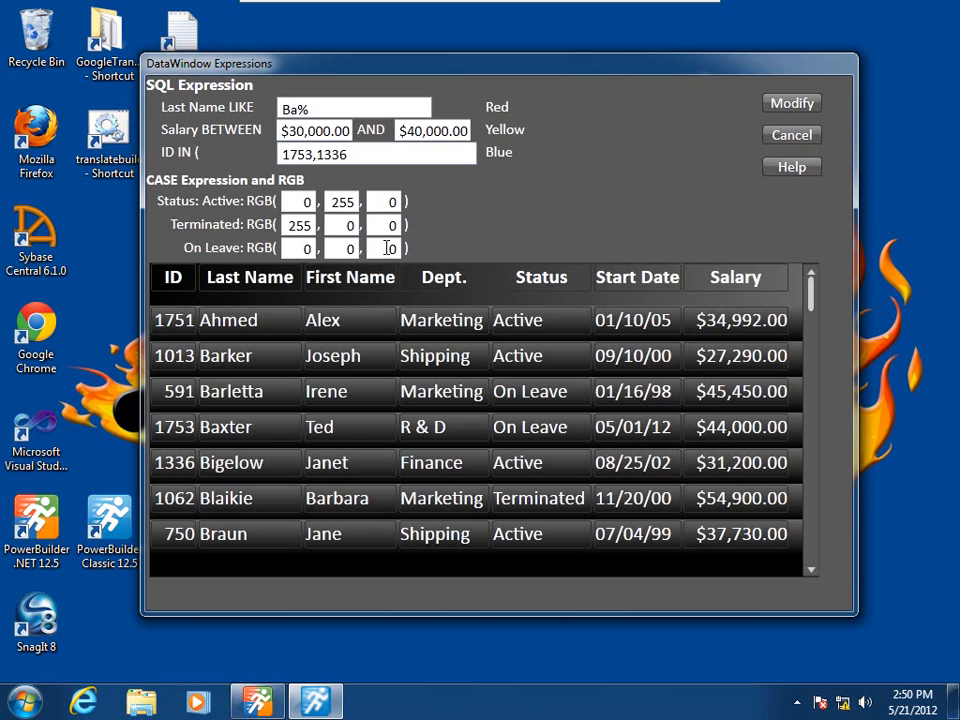
text(255)
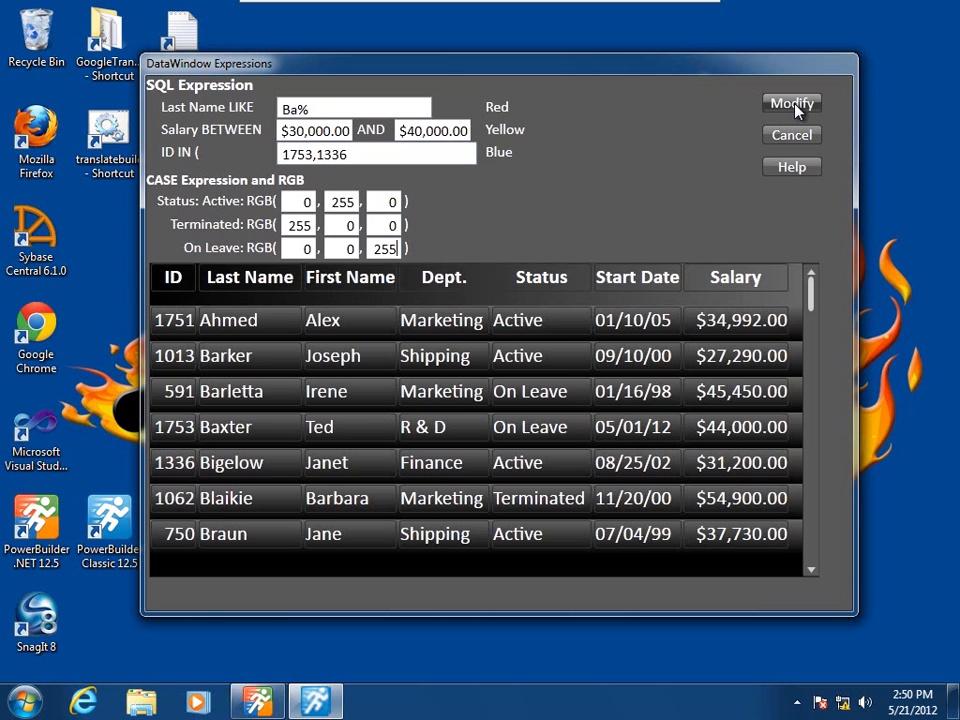
click(790, 104)
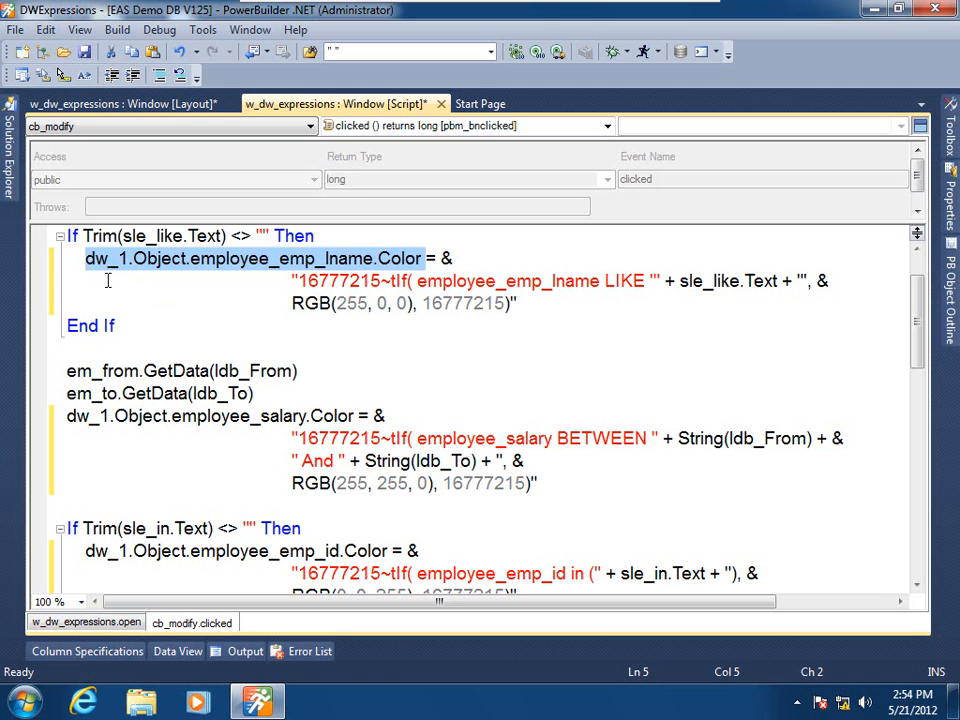
mouse_move(196, 288)
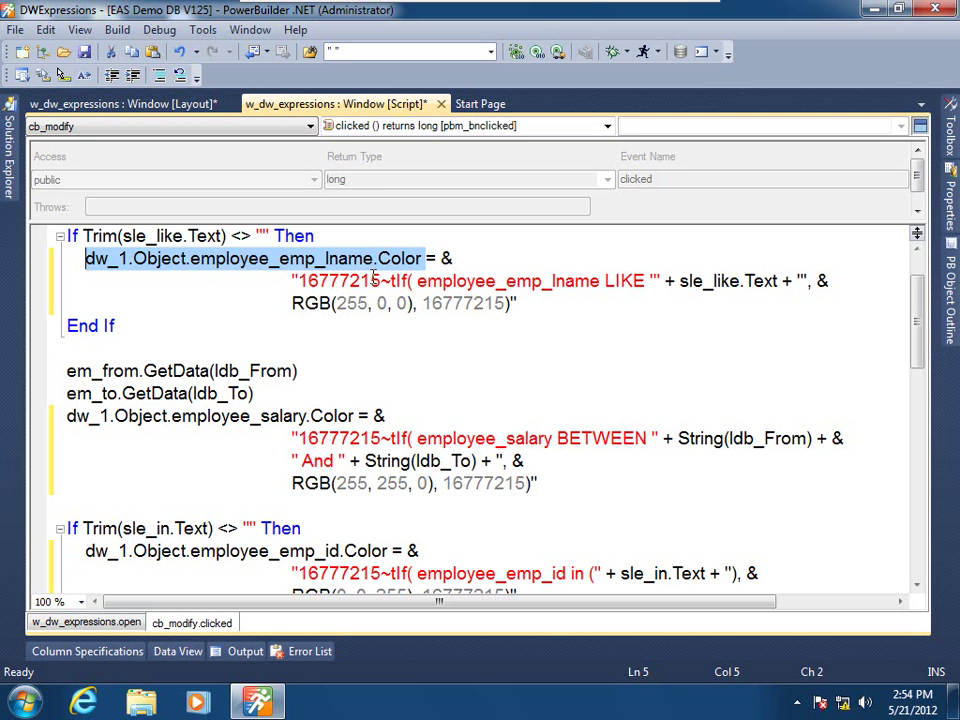
mouse_move(400, 276)
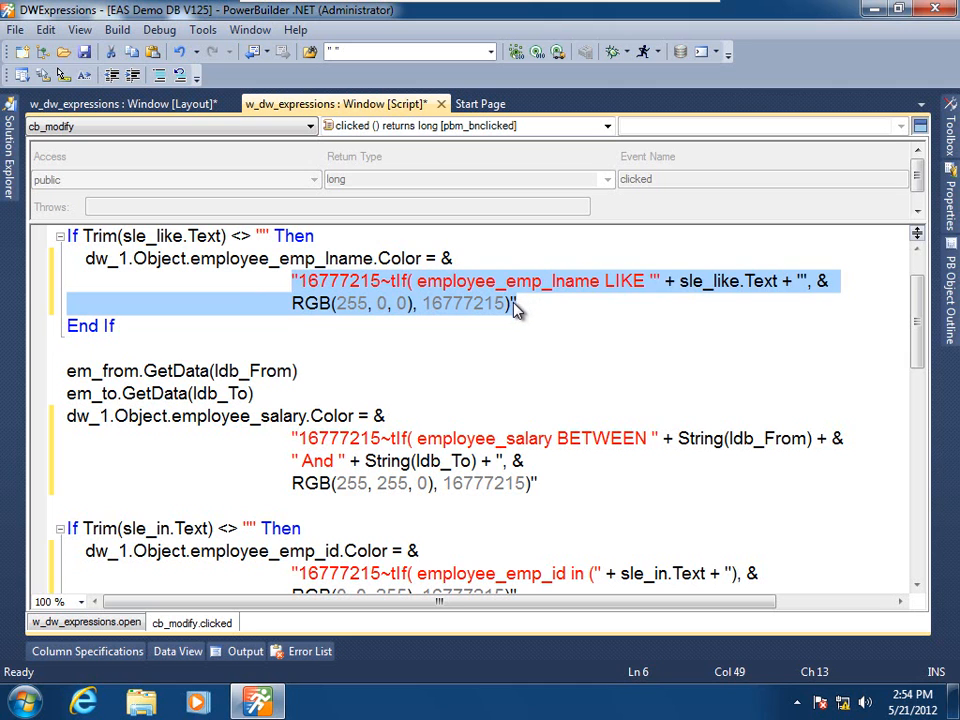
click(508, 304)
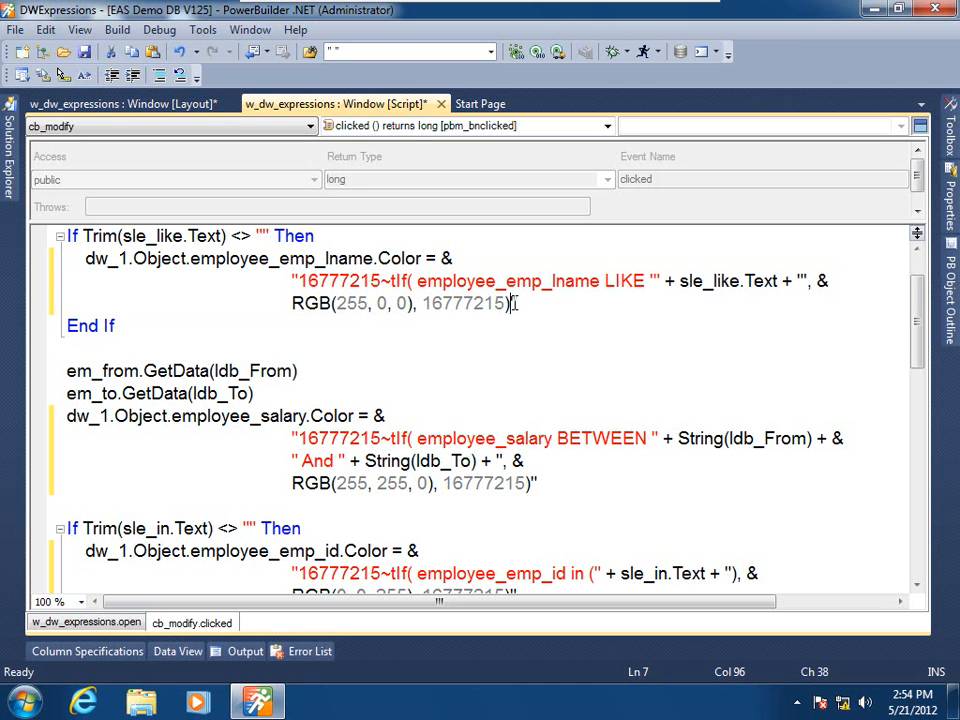
double_click(476, 304)
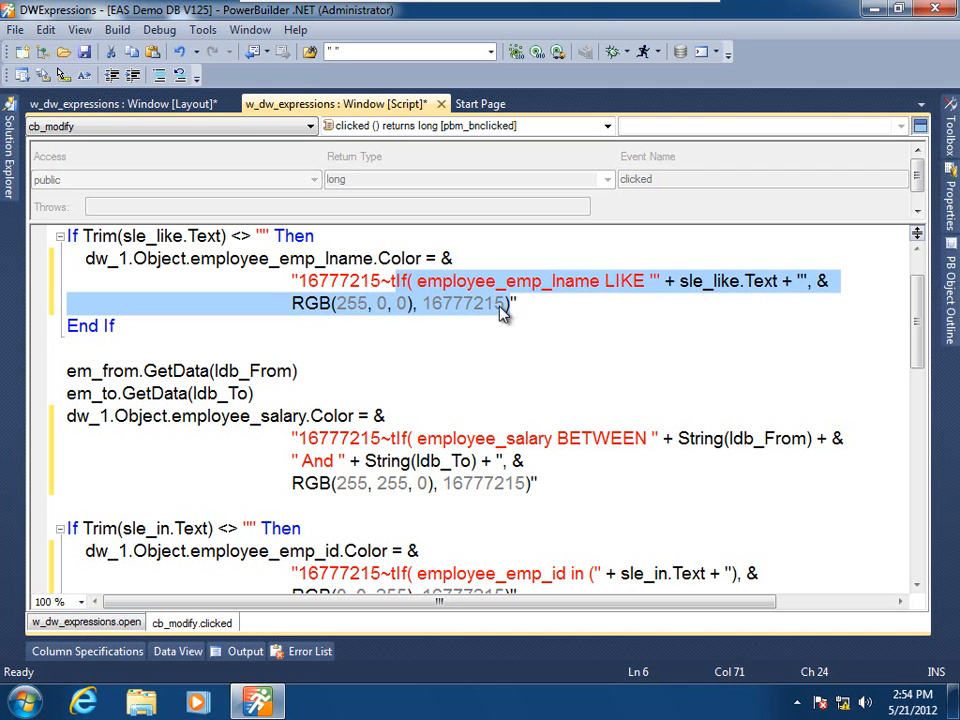
mouse_move(424, 318)
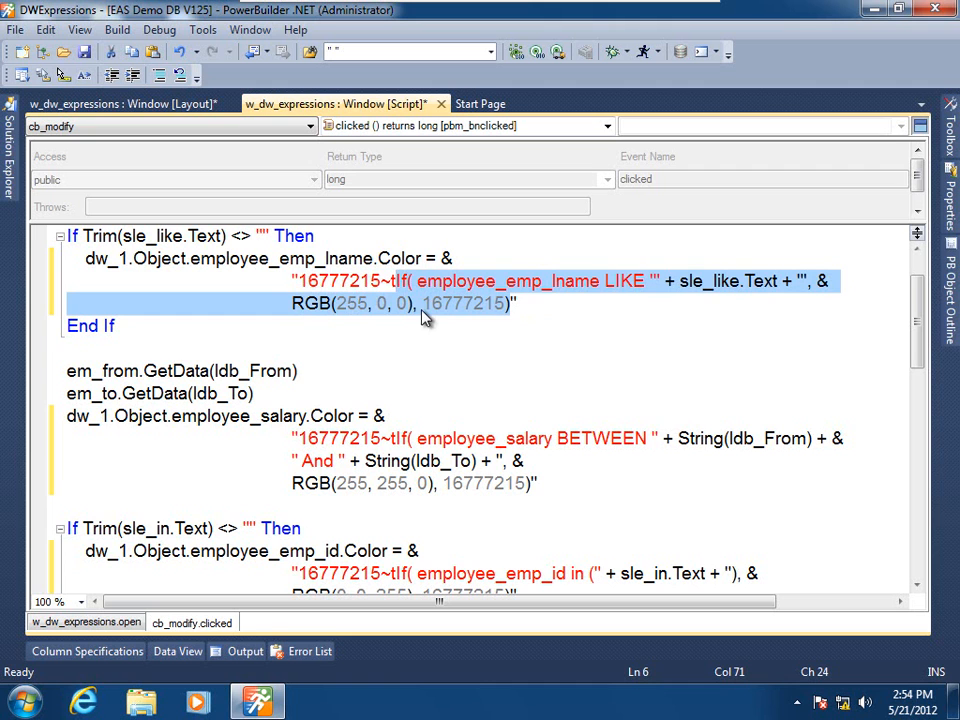
mouse_move(630, 292)
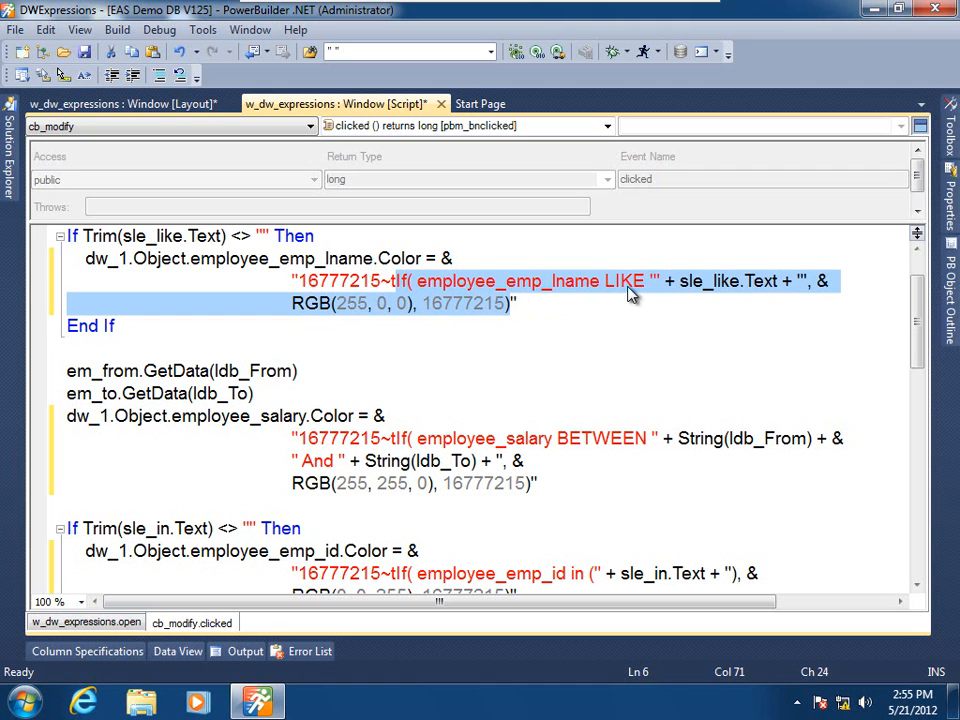
mouse_move(728, 292)
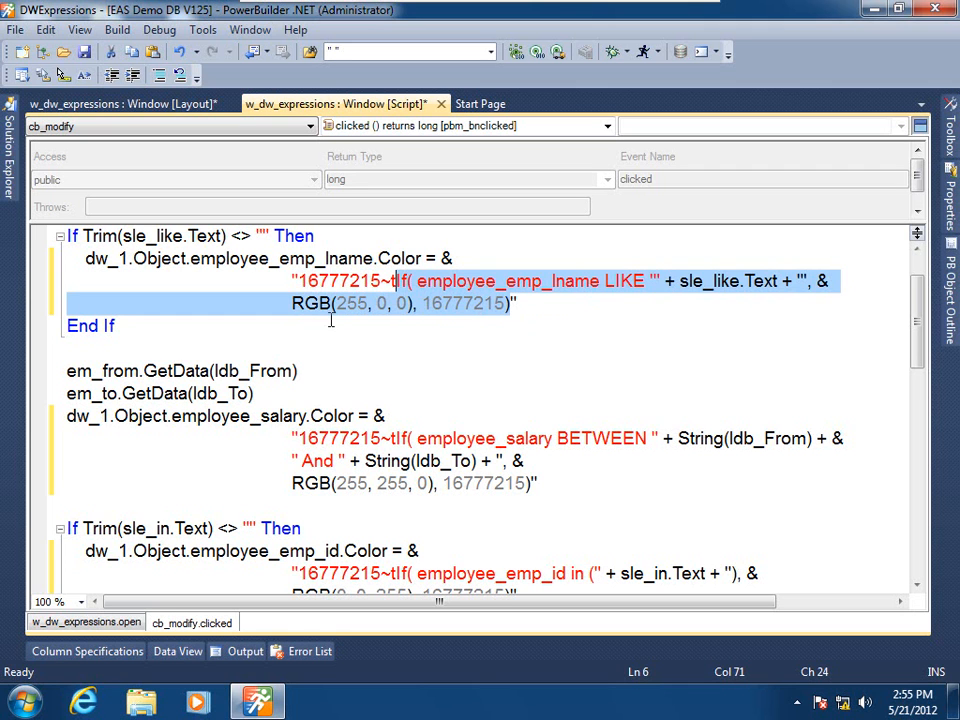
mouse_move(464, 314)
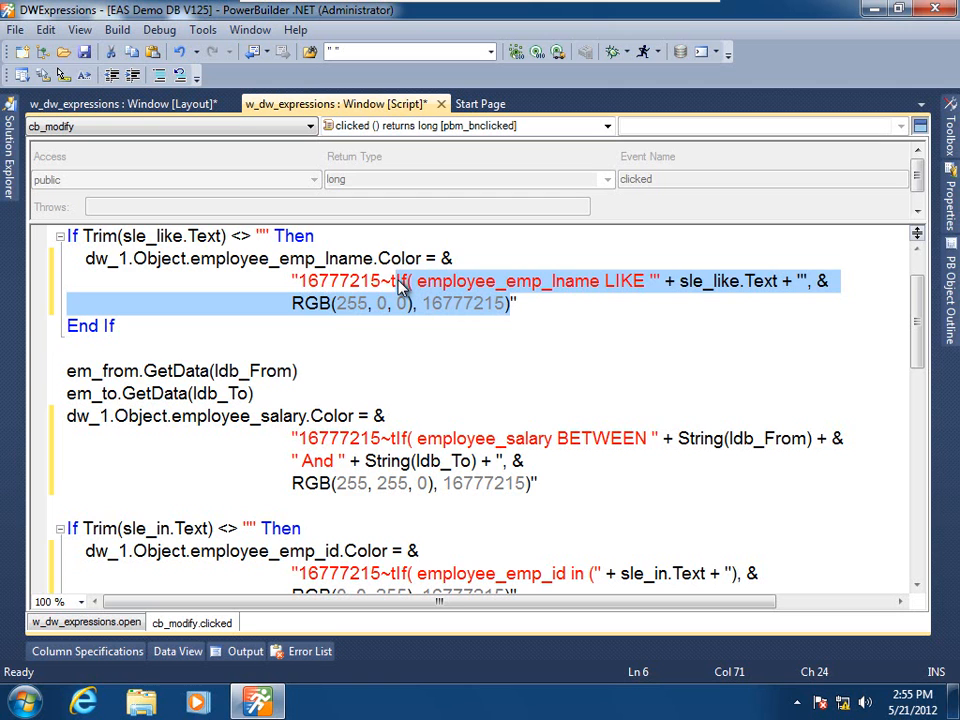
click(398, 282)
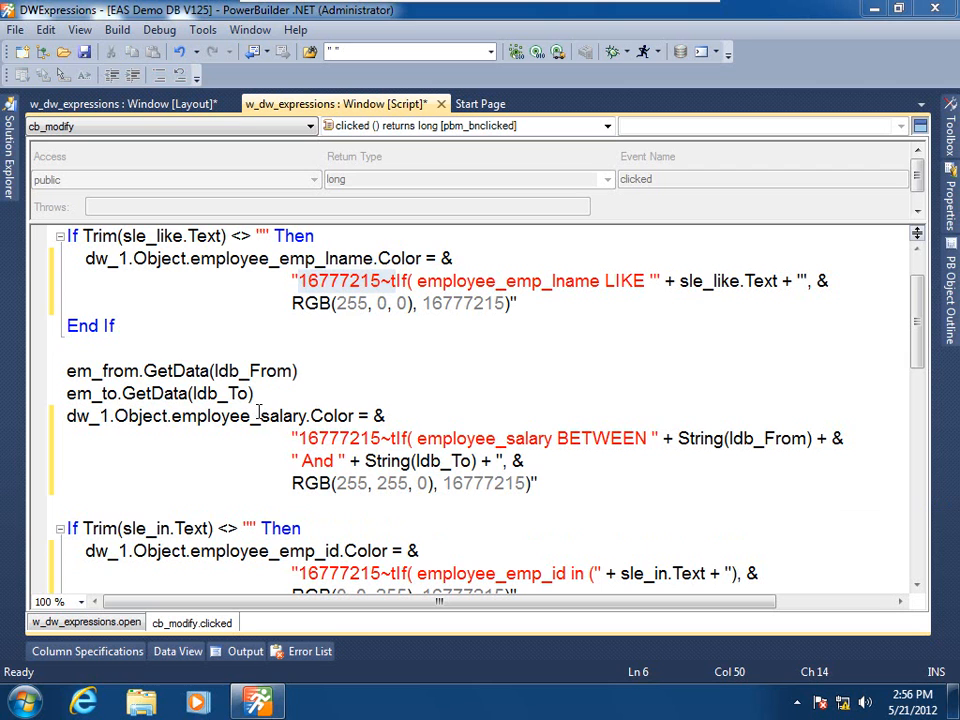
- Review the employee_status CASE Color expression in the script and launch the DataWindow Syntax tool
double_click(250, 416)
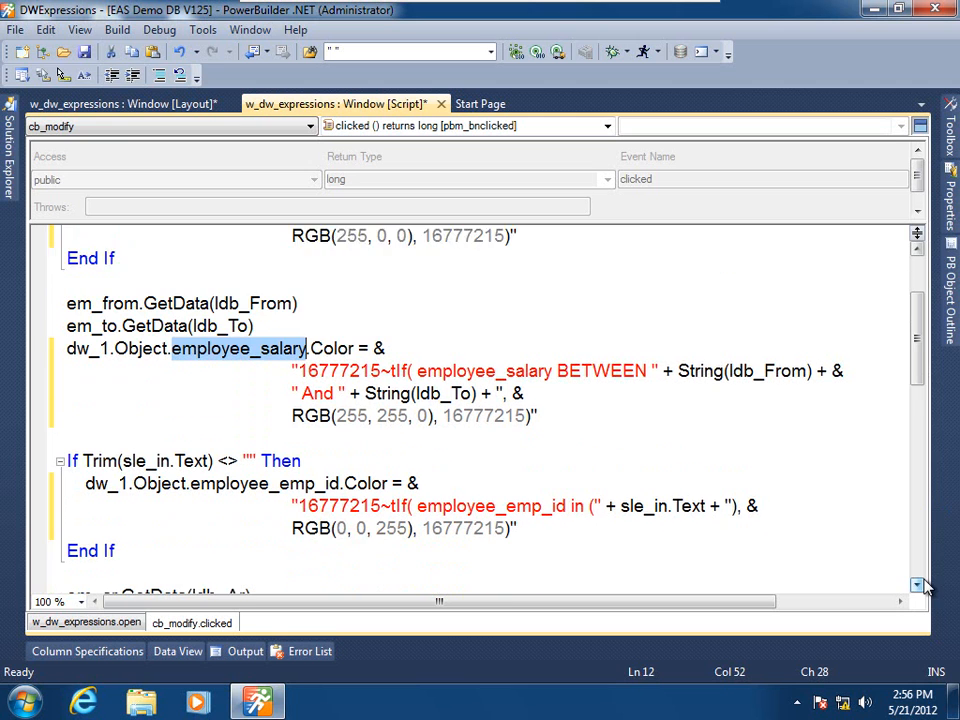
scroll(down, 3)
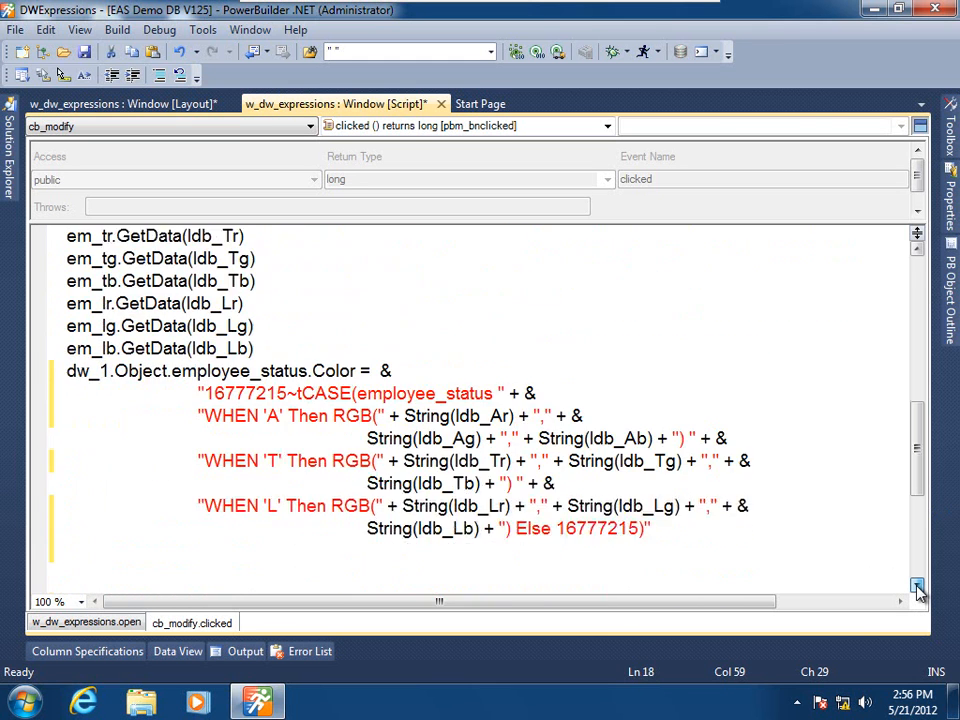
scroll(down, 3)
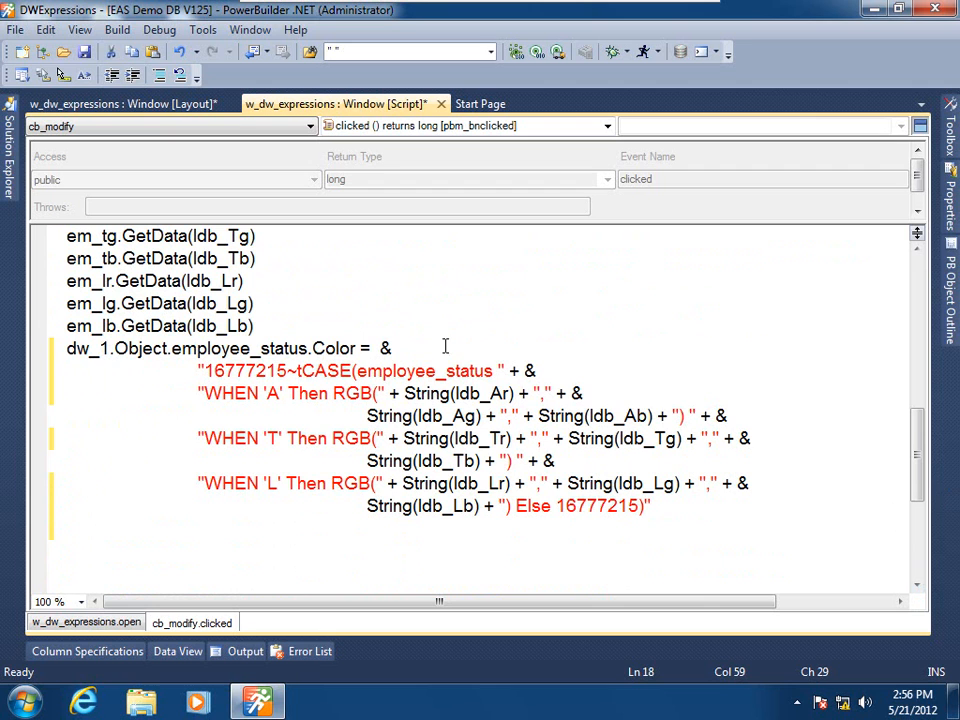
double_click(324, 370)
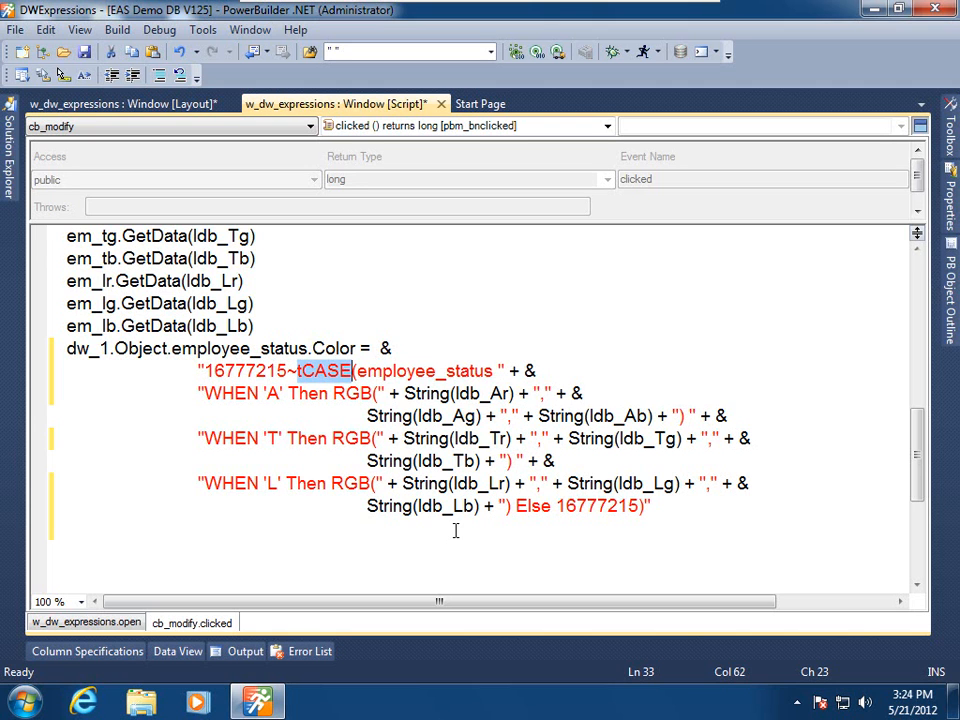
click(200, 30)
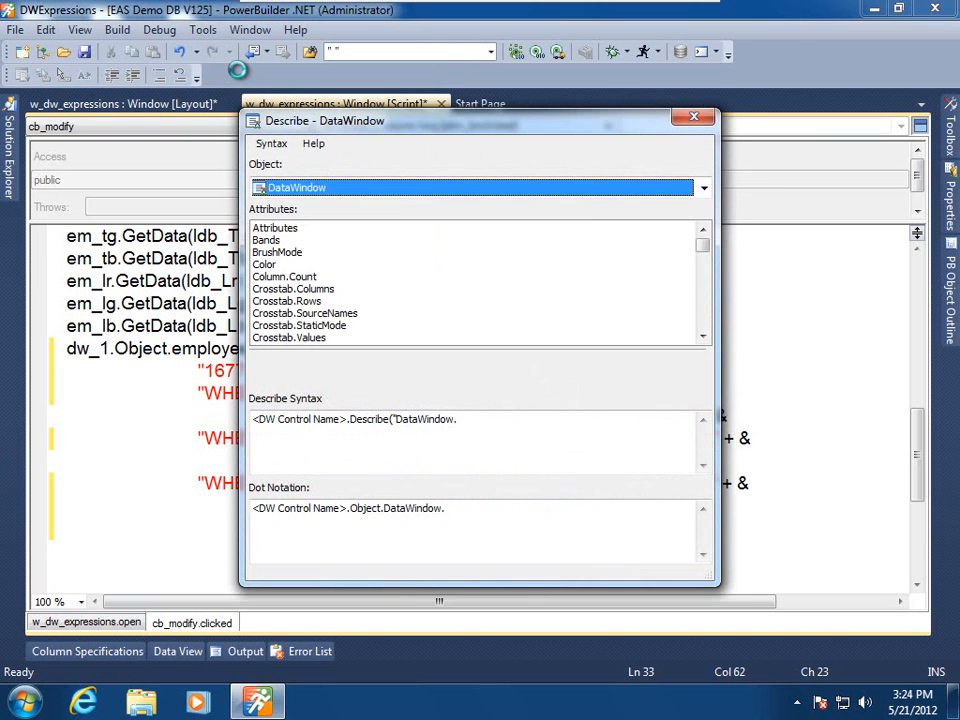
- Switch the syntax view to Modify and highlight the Color attribute's Modify and Dot Notation syntax
click(272, 144)
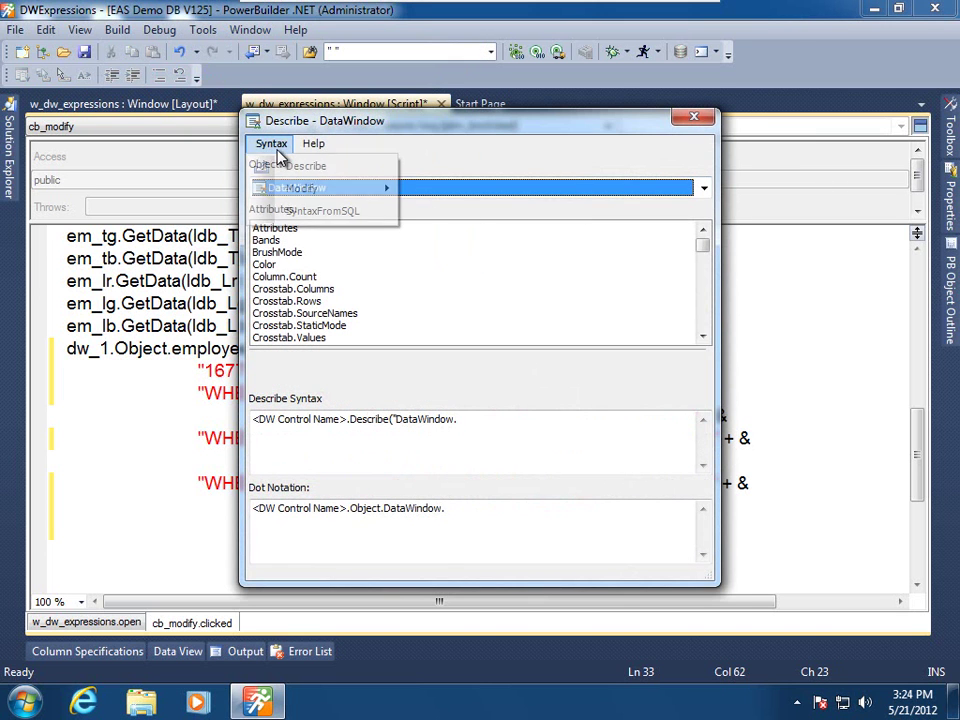
mouse_move(330, 188)
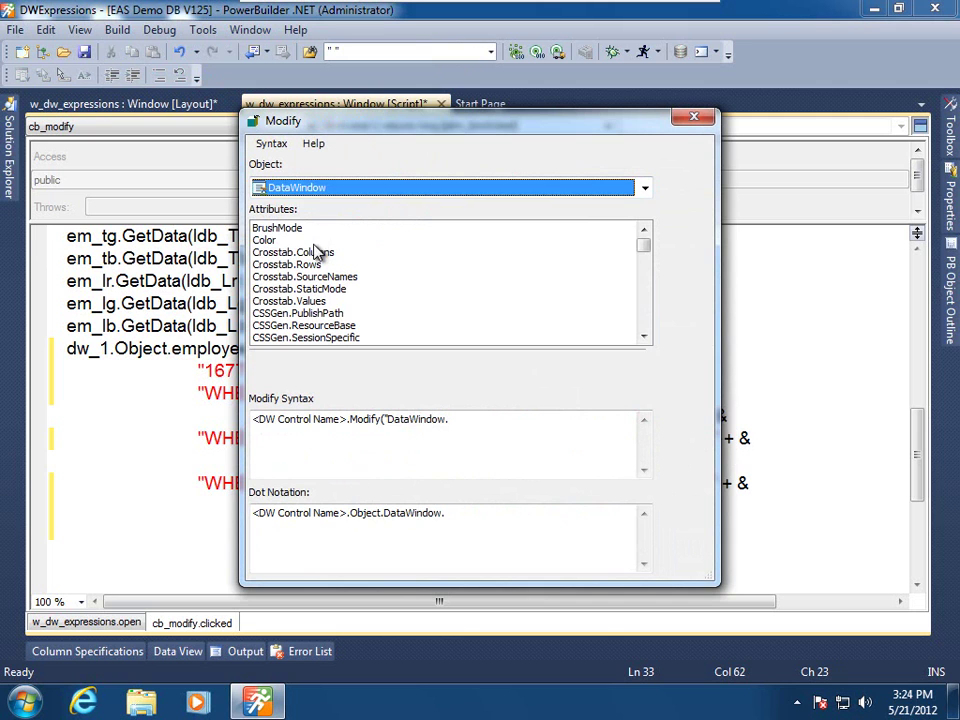
click(264, 240)
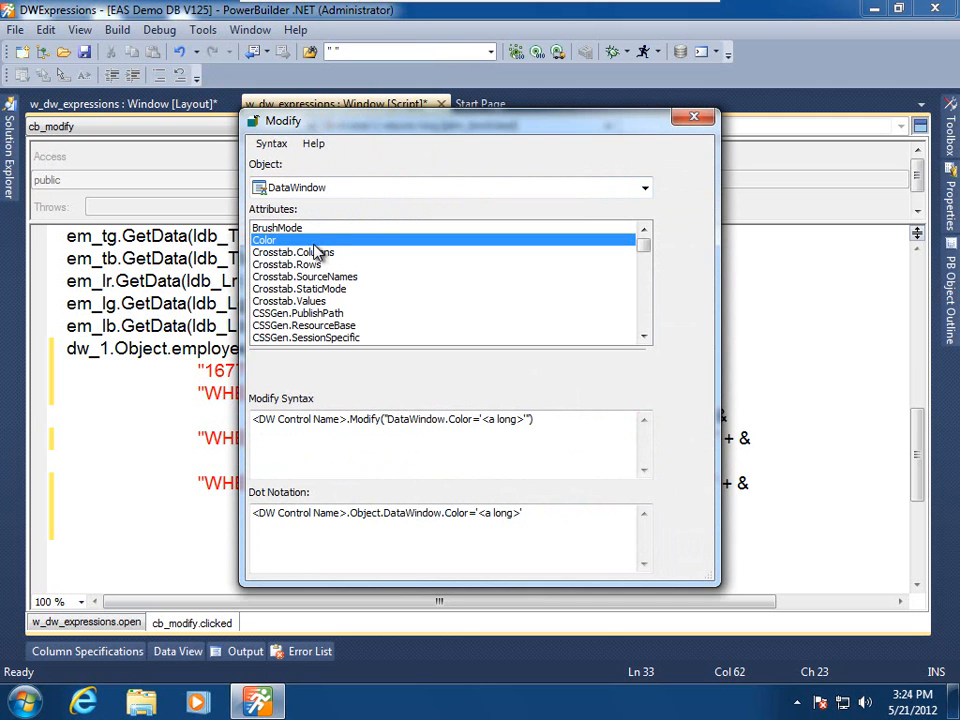
mouse_move(536, 364)
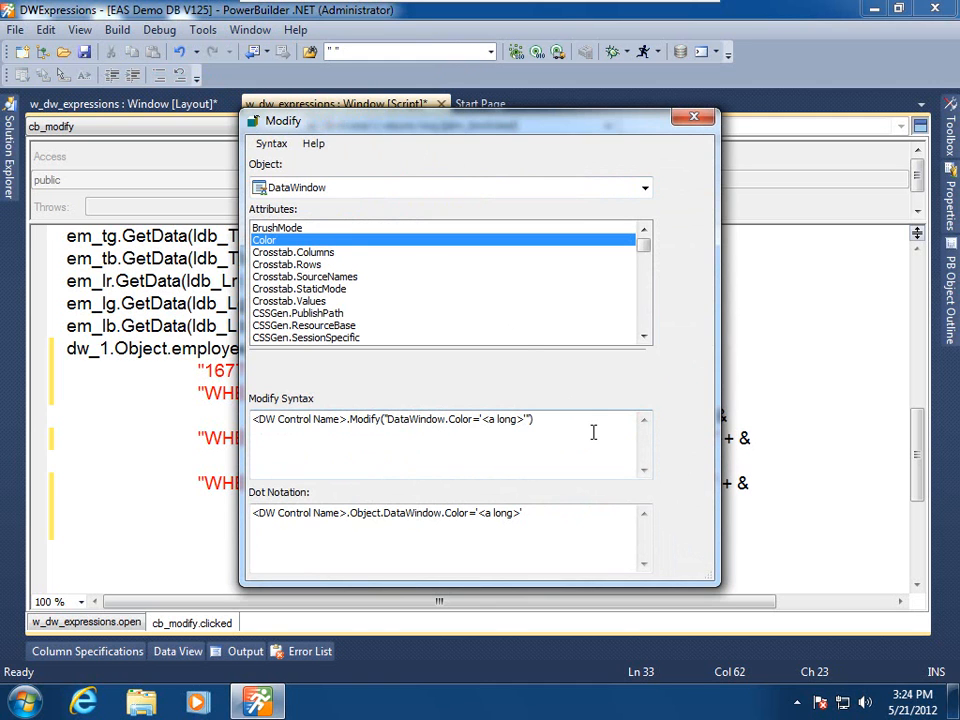
mouse_move(596, 420)
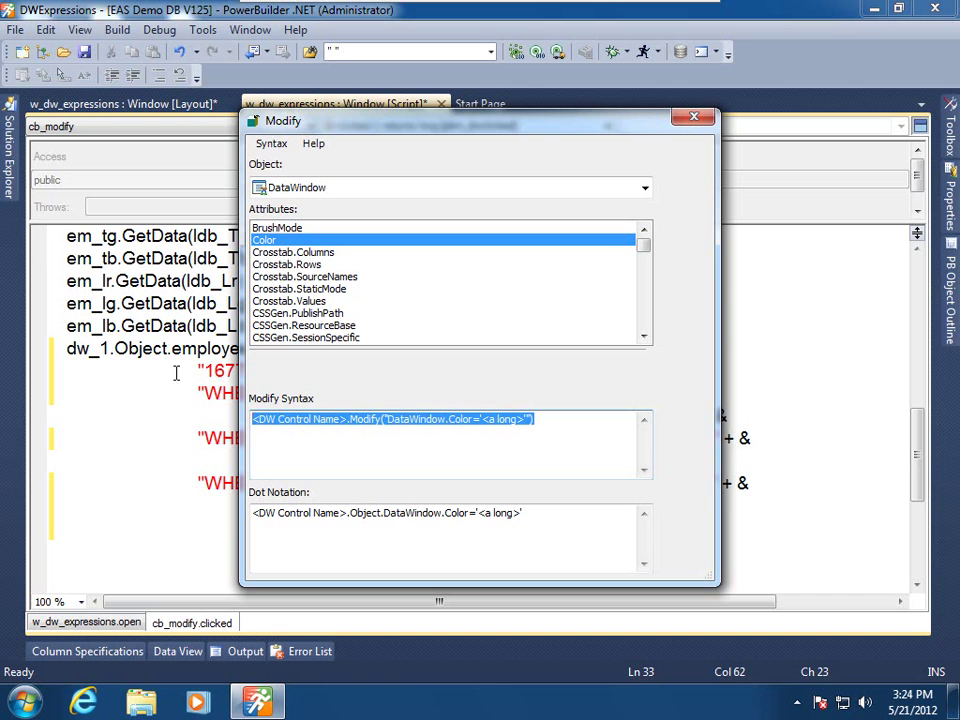
click(536, 512)
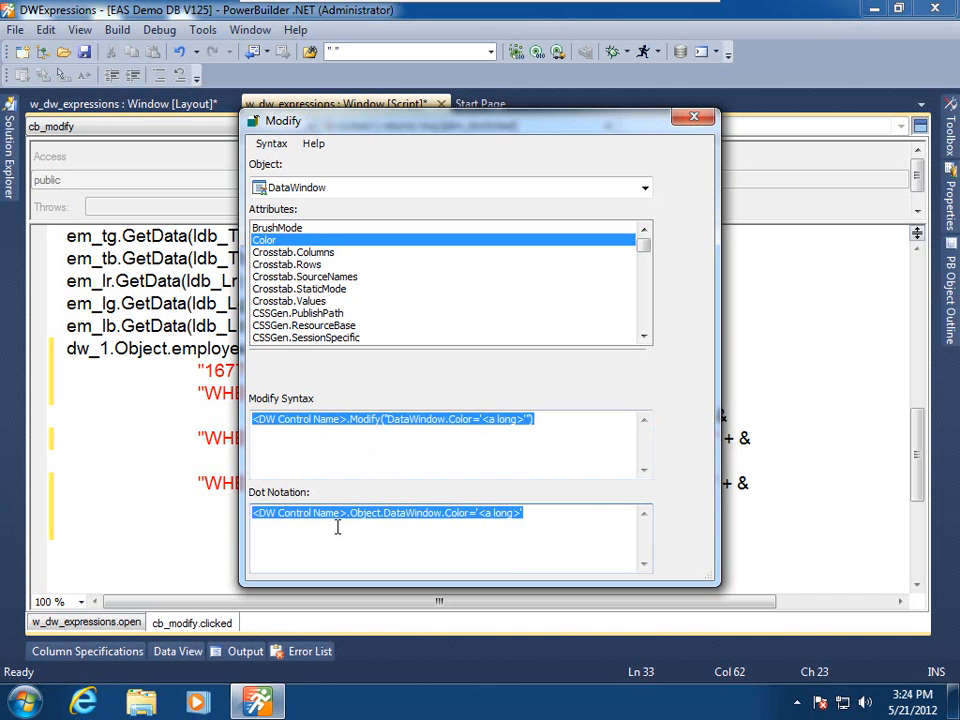
mouse_move(392, 456)
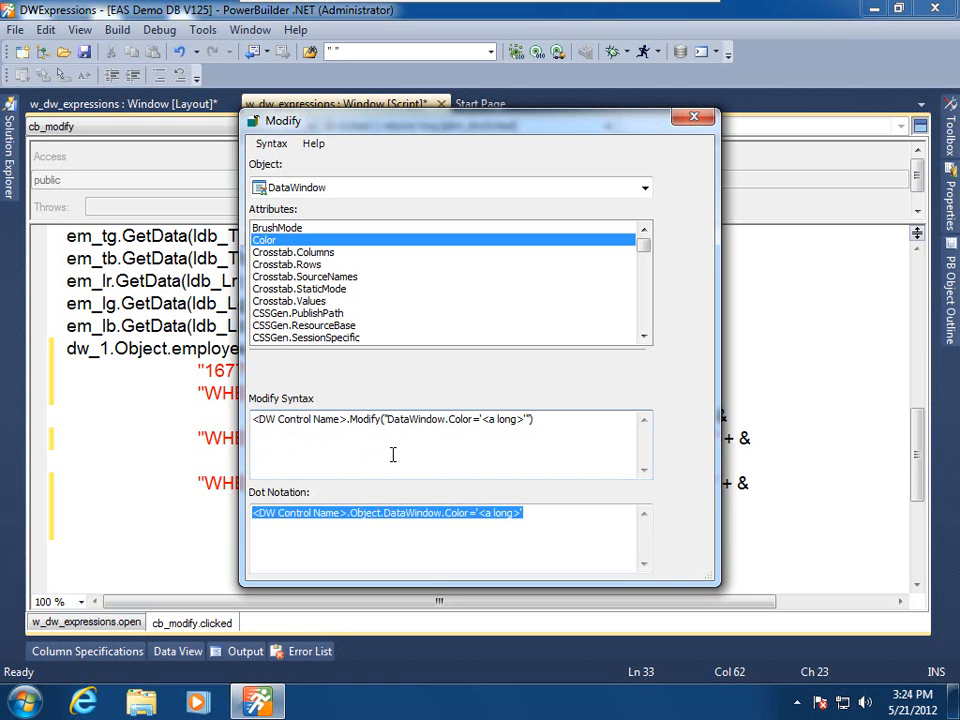
double_click(344, 420)
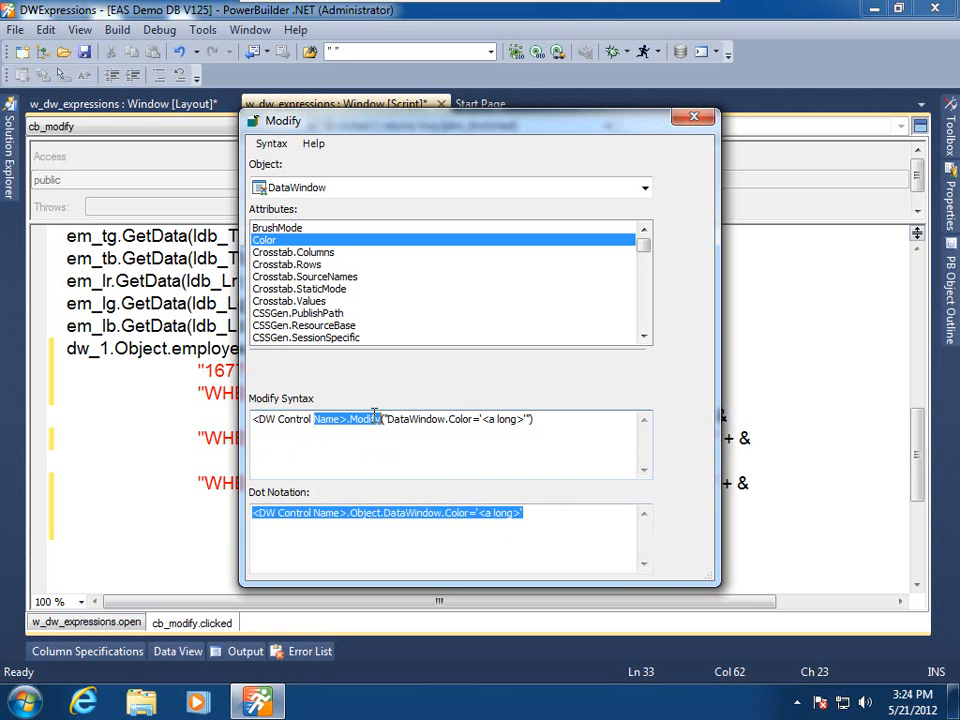
mouse_move(496, 452)
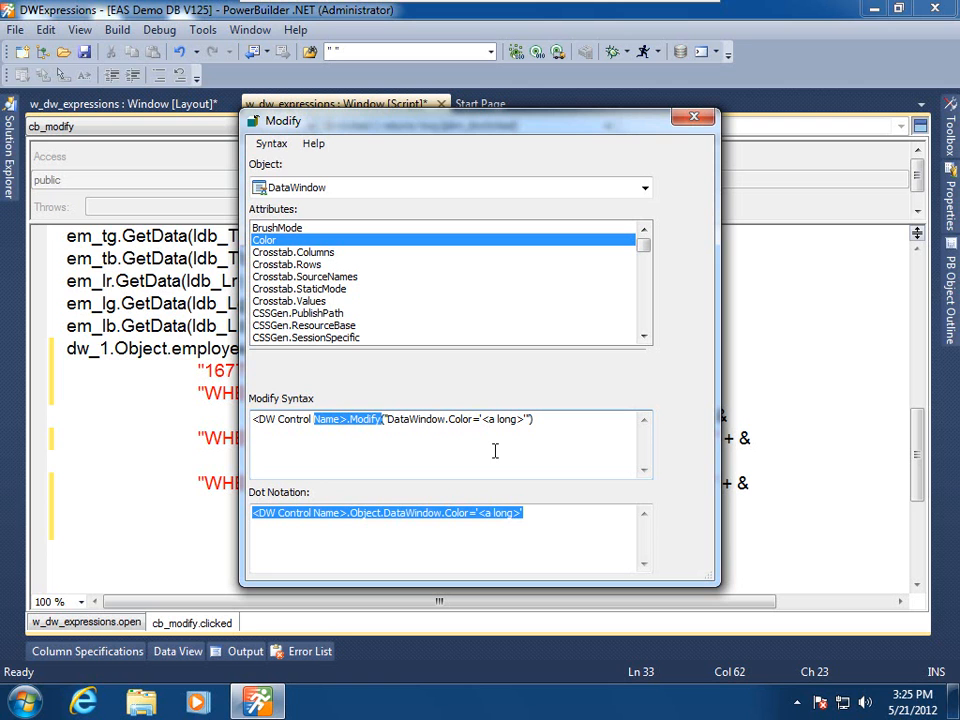
click(550, 546)
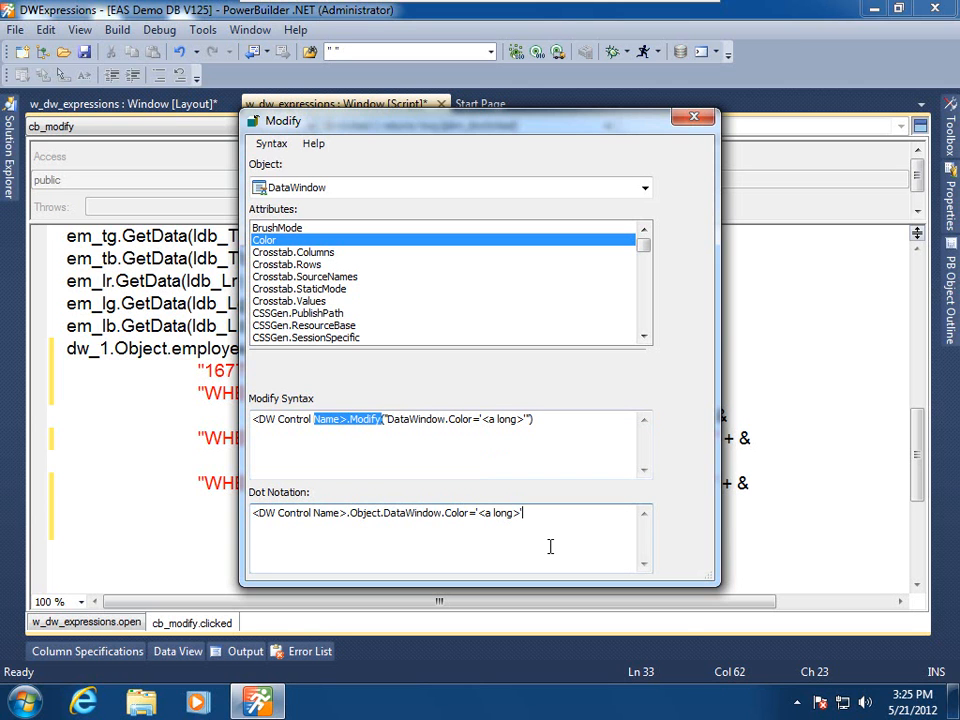